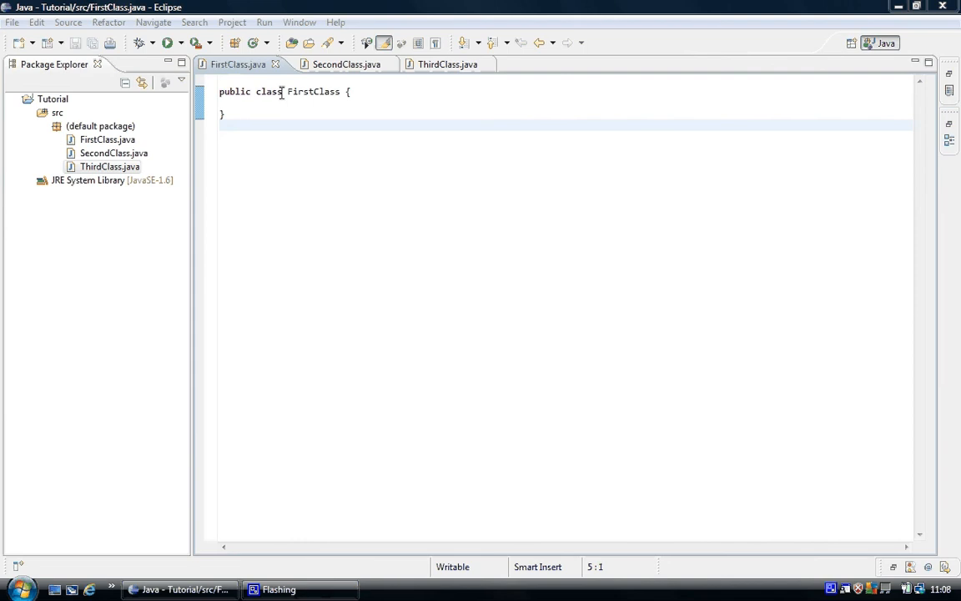
Step: Highlight the word class and look through the SecondClass and ThirdClass files
double_click(269, 91)
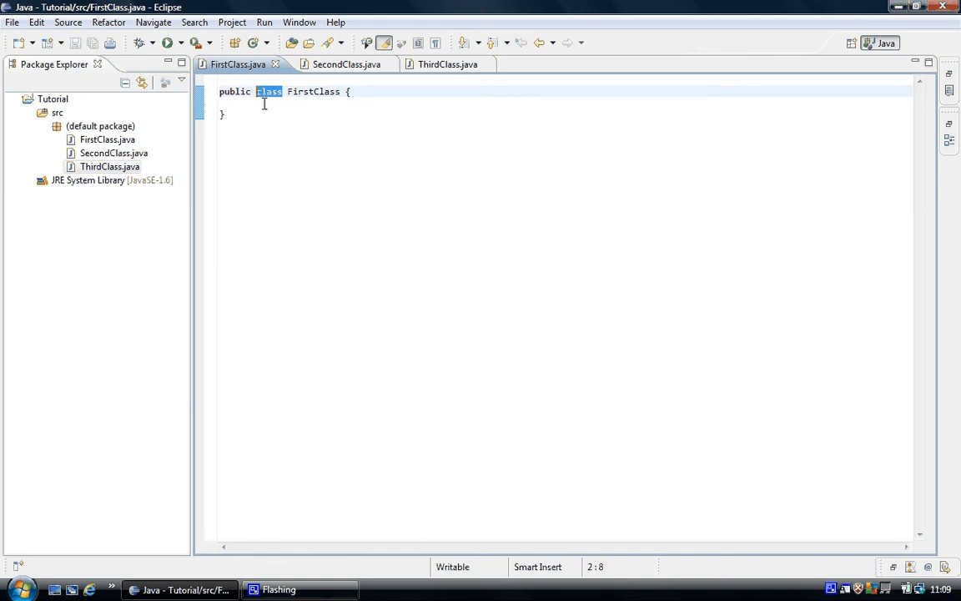
mouse_move(240, 64)
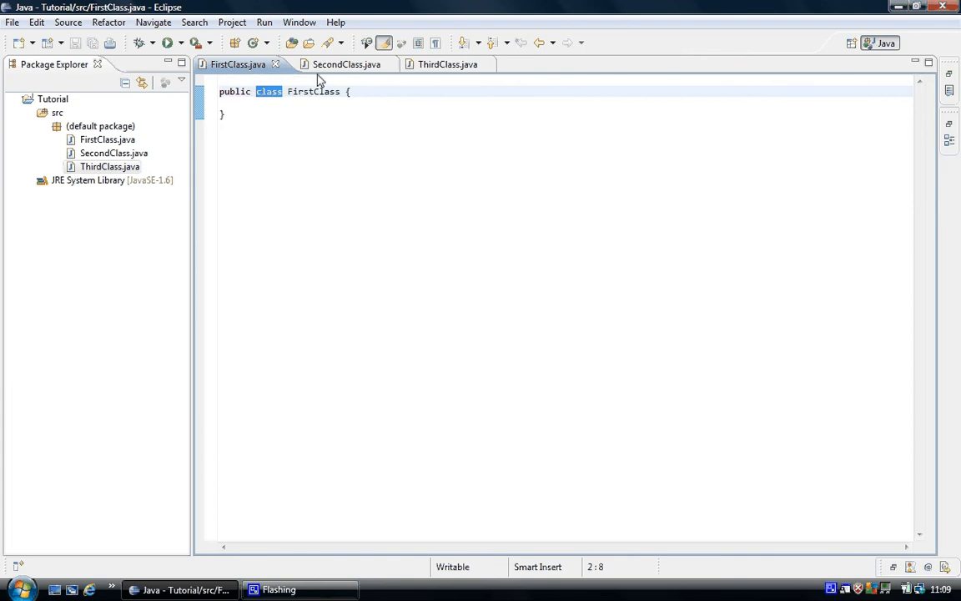
click(337, 65)
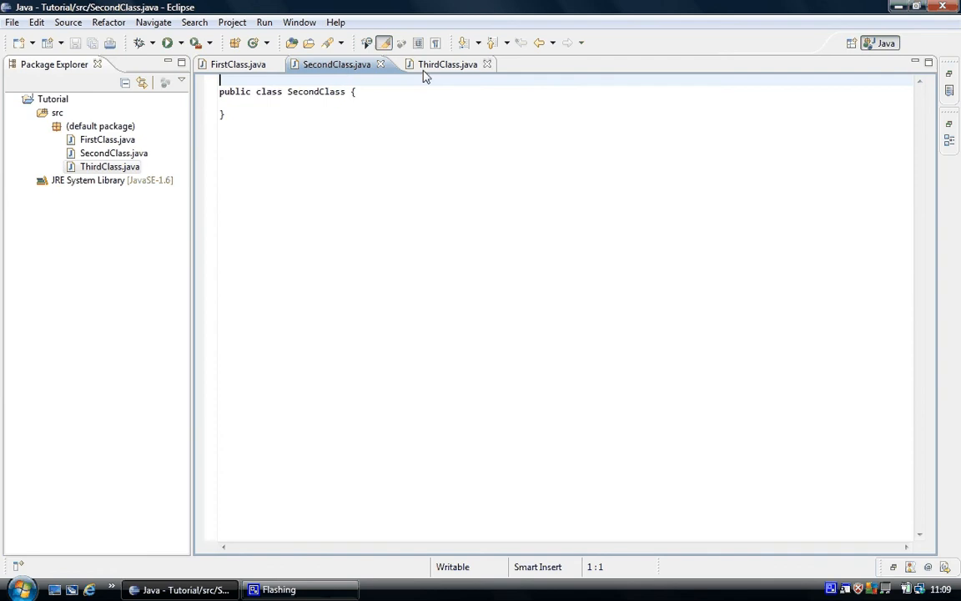
click(438, 64)
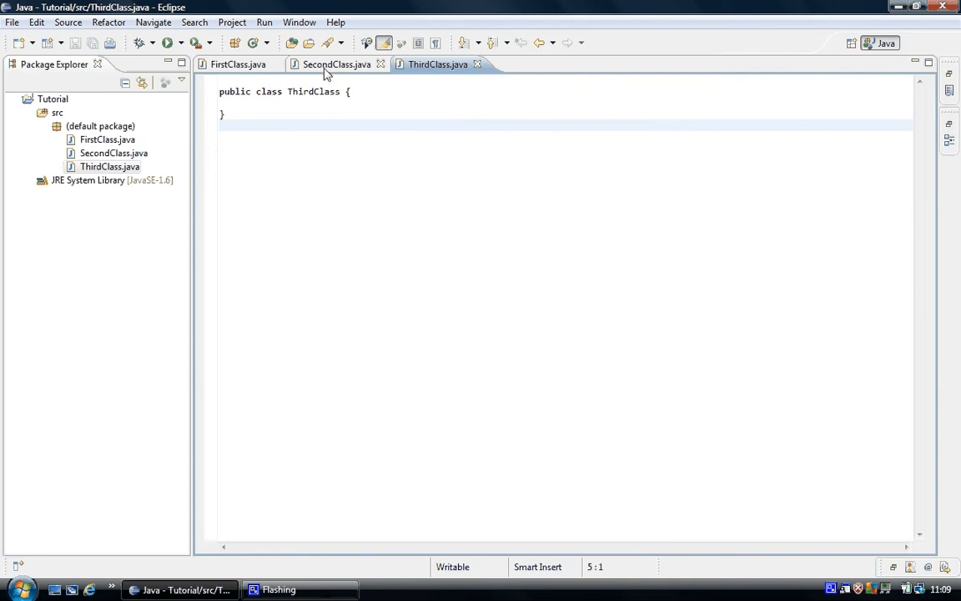
click(238, 65)
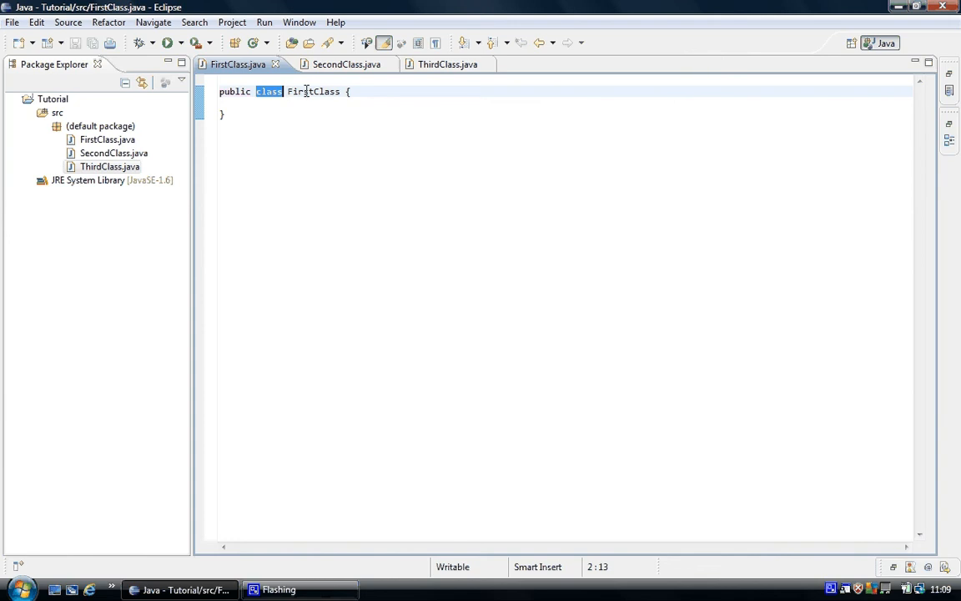
double_click(313, 91)
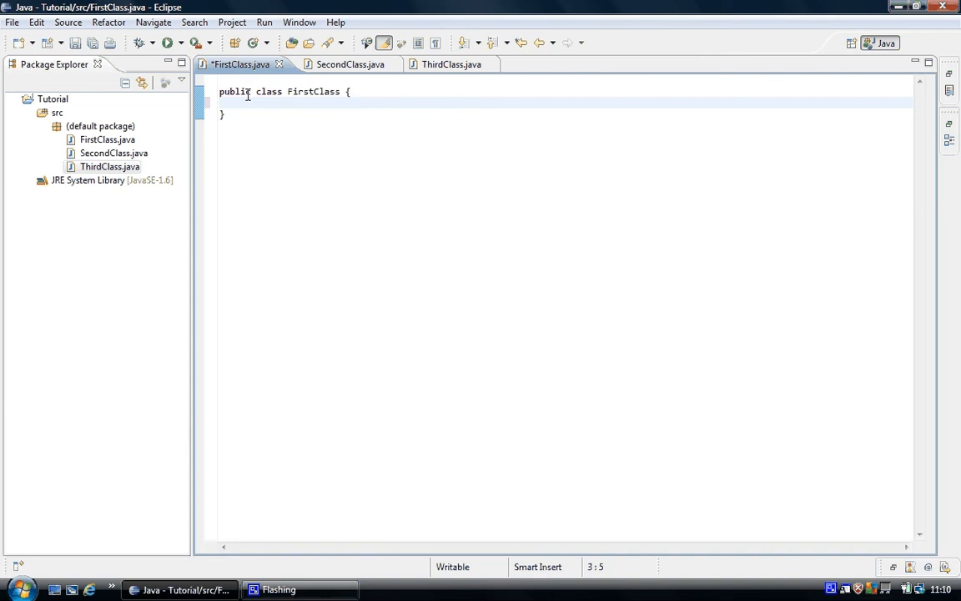
Step: Try running FirstClass as a Java application and dismiss the missing main type error
click(340, 64)
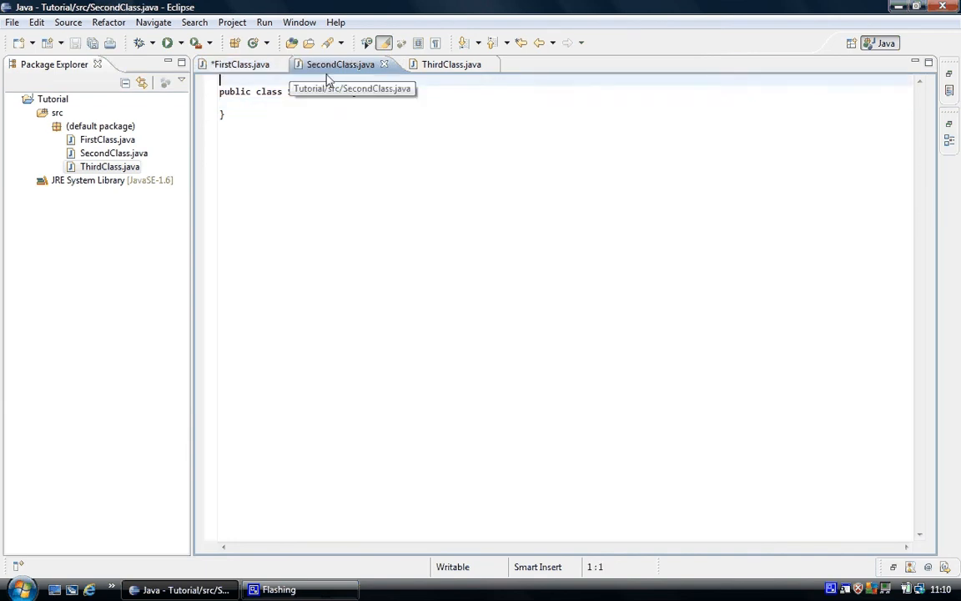
click(442, 65)
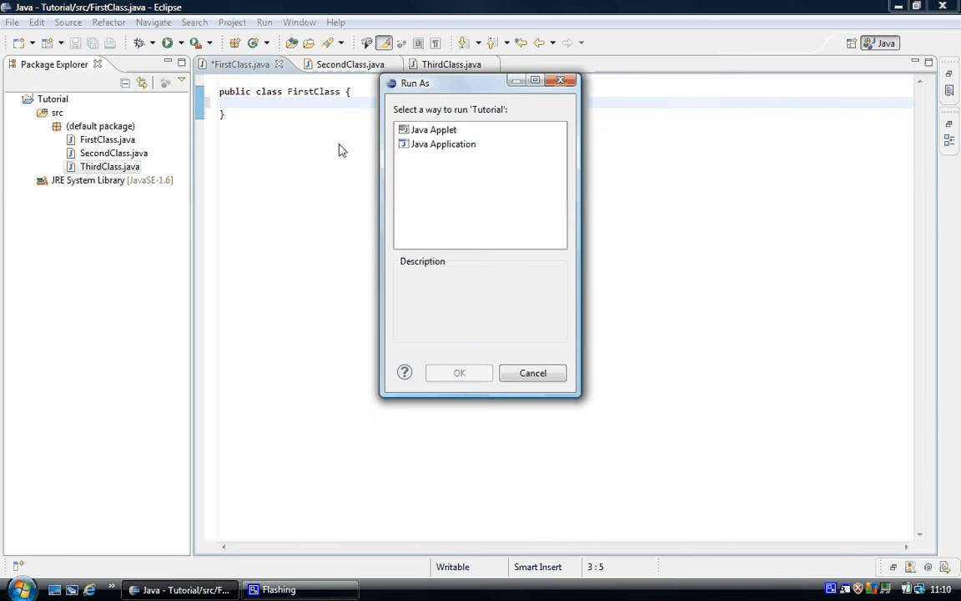
click(443, 144)
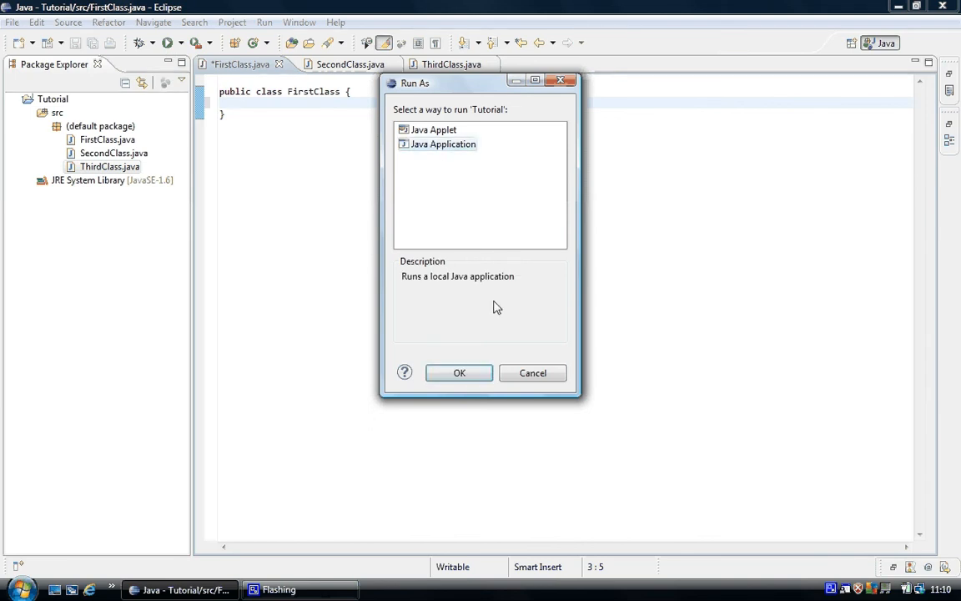
click(459, 373)
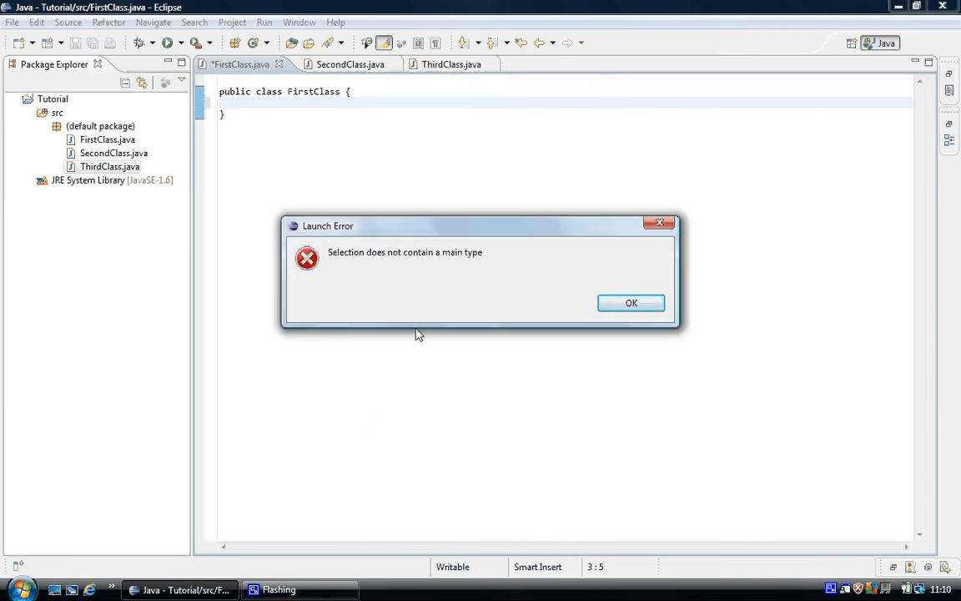
mouse_move(424, 267)
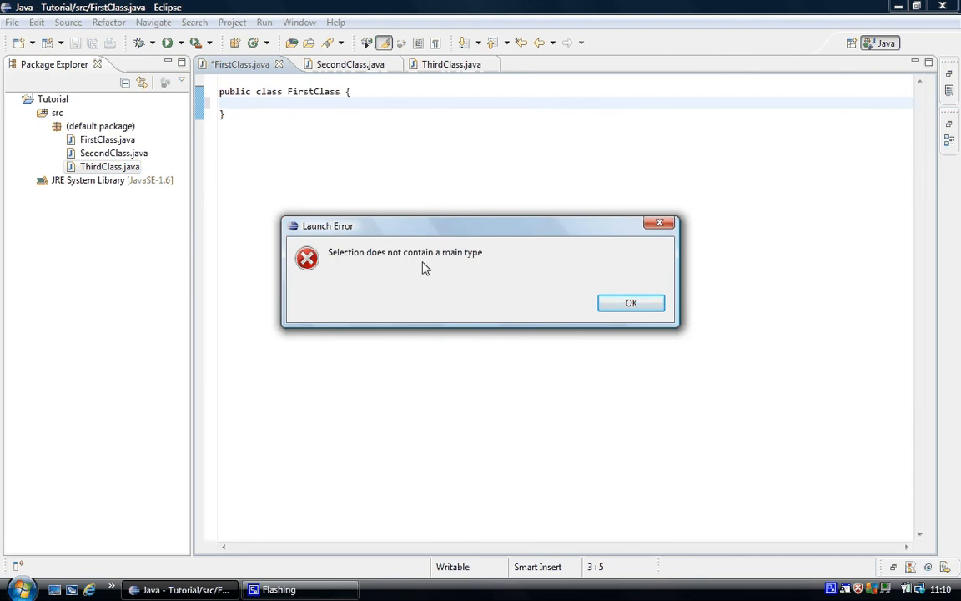
click(631, 302)
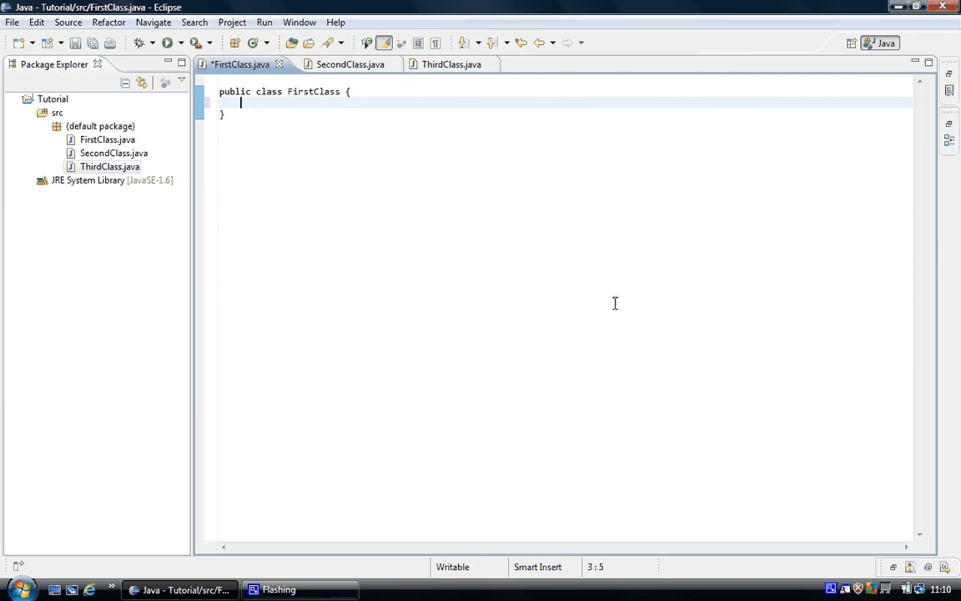
Step: Write the public static void main() header with an opening brace inside FirstClass
text(public)
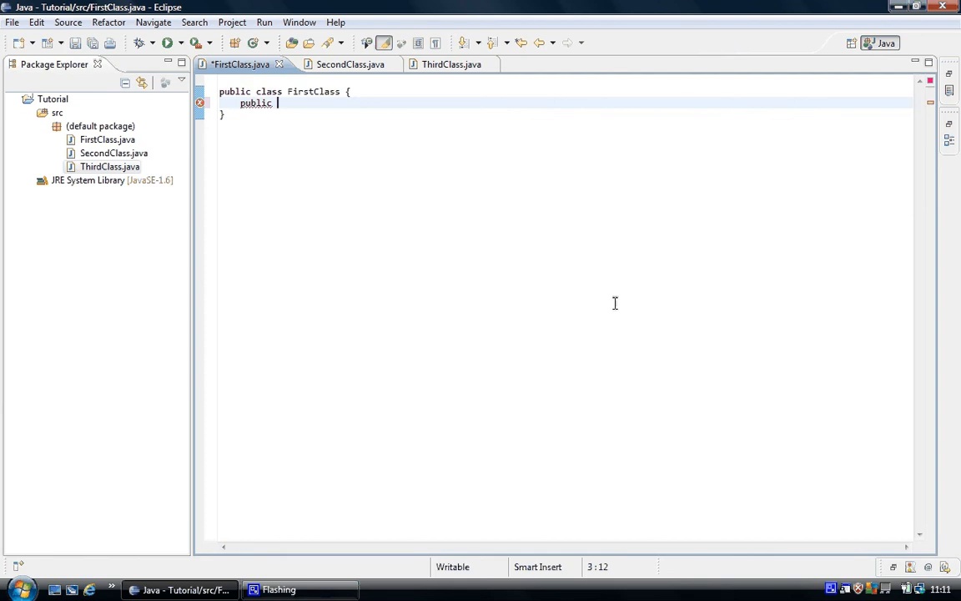
text(stat)
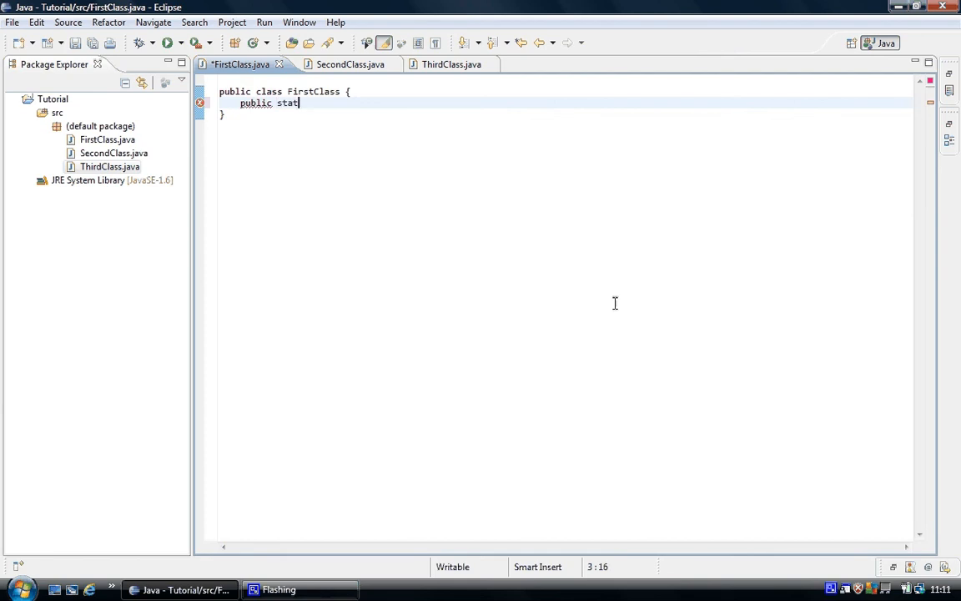
text(ic vo)
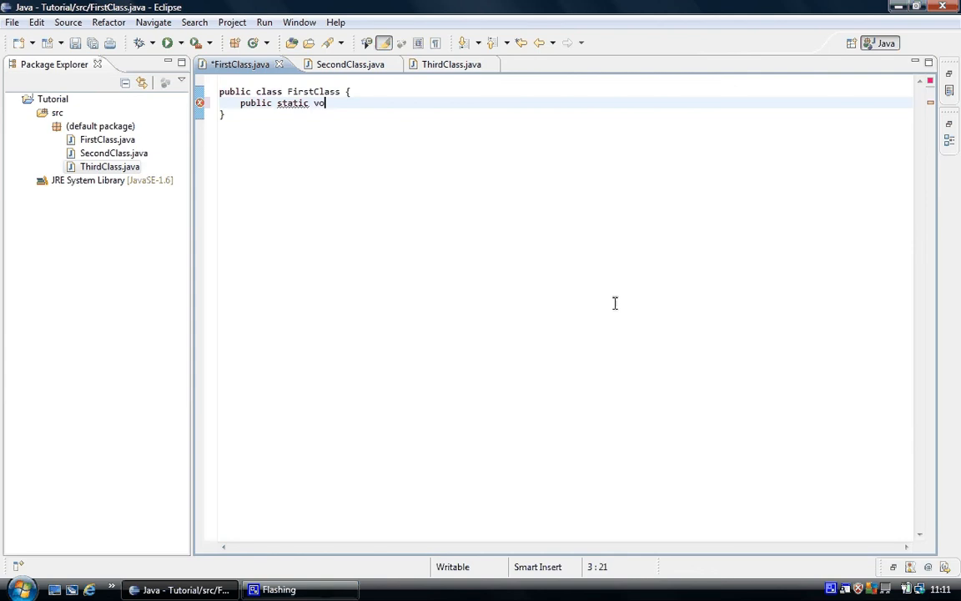
text(id)
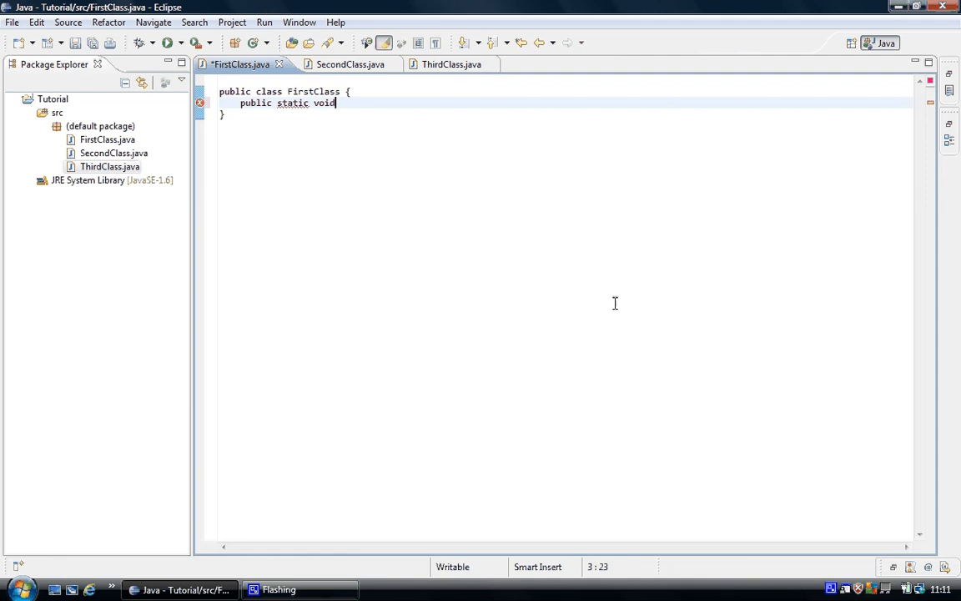
text(m)
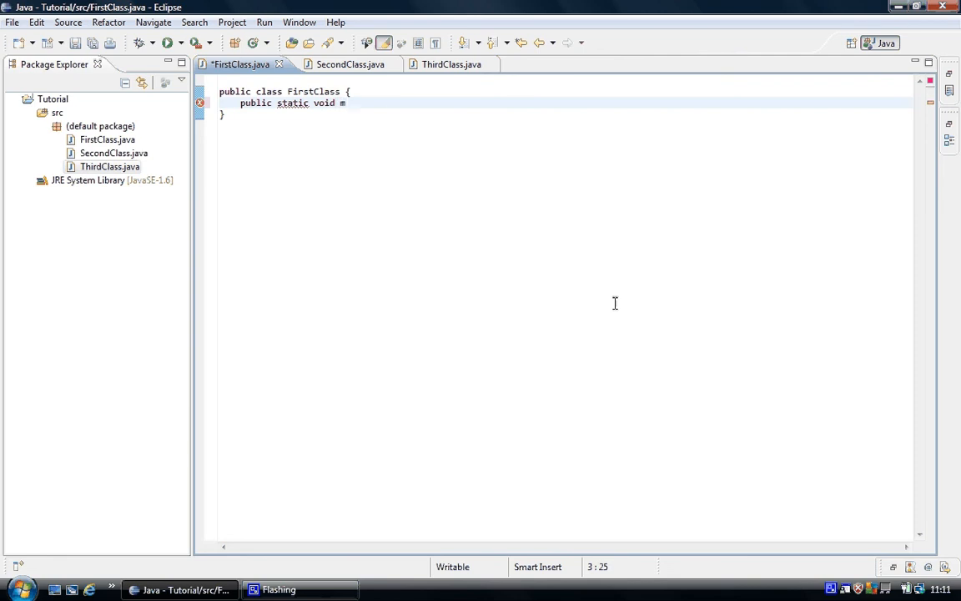
text(ain())
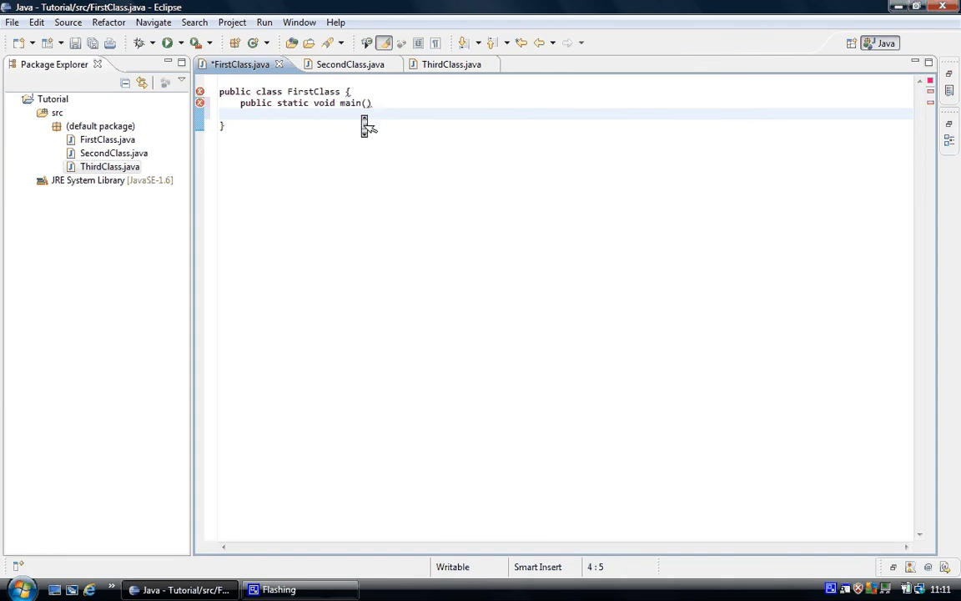
text({)
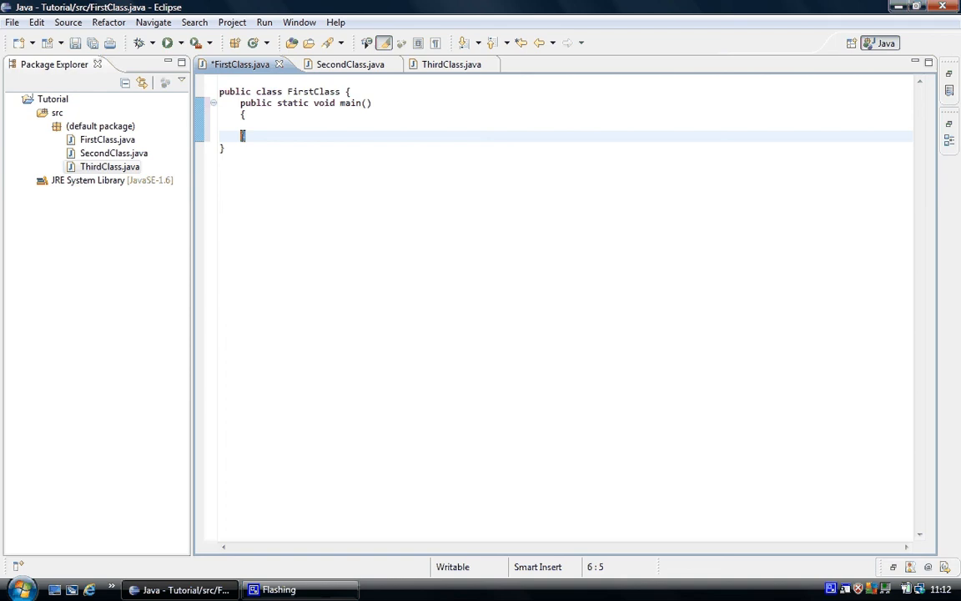
Step: Add a //code comment to the main body and String[] args as its parameter
text(//)
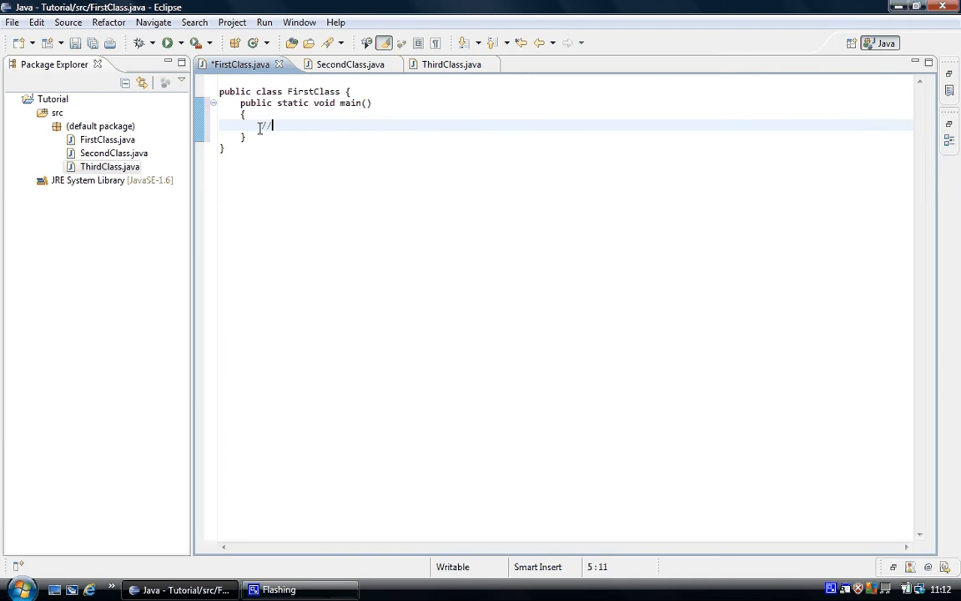
text(code)
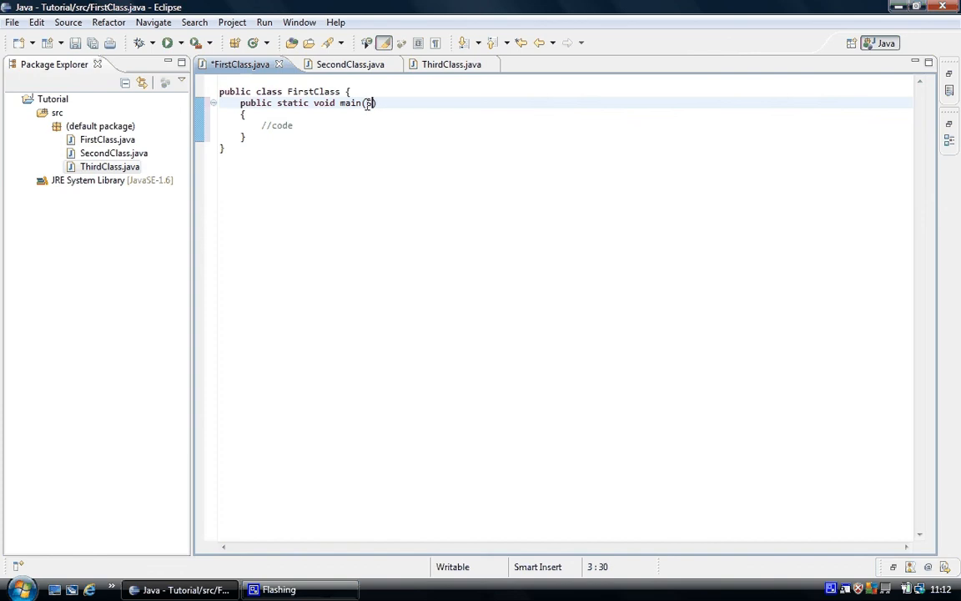
text(String)
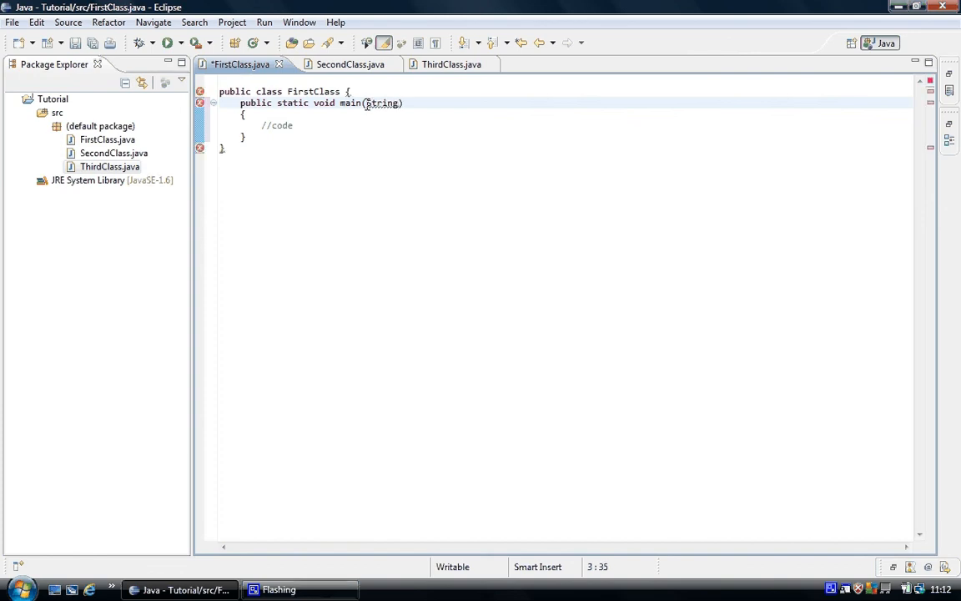
text([])
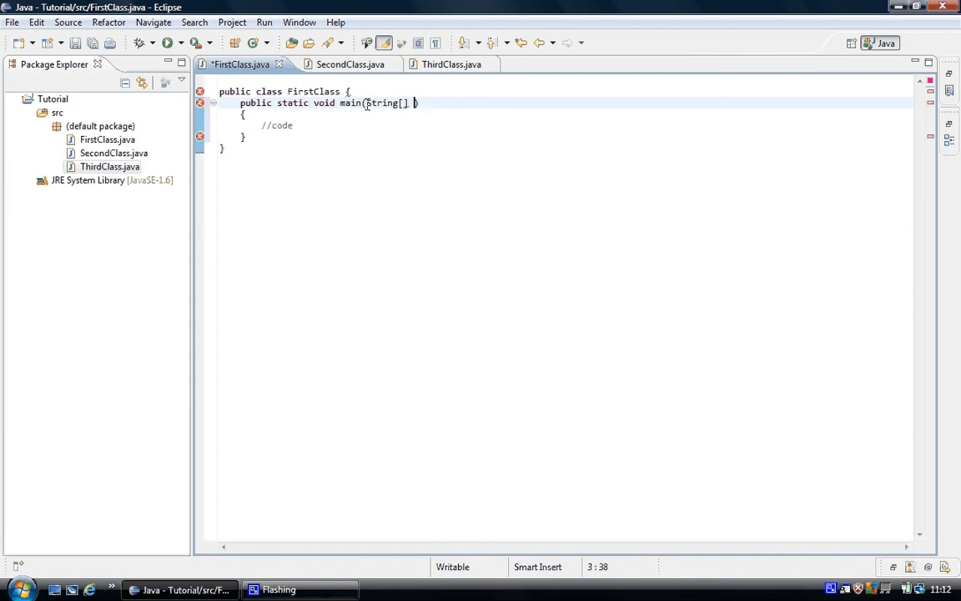
text(args)
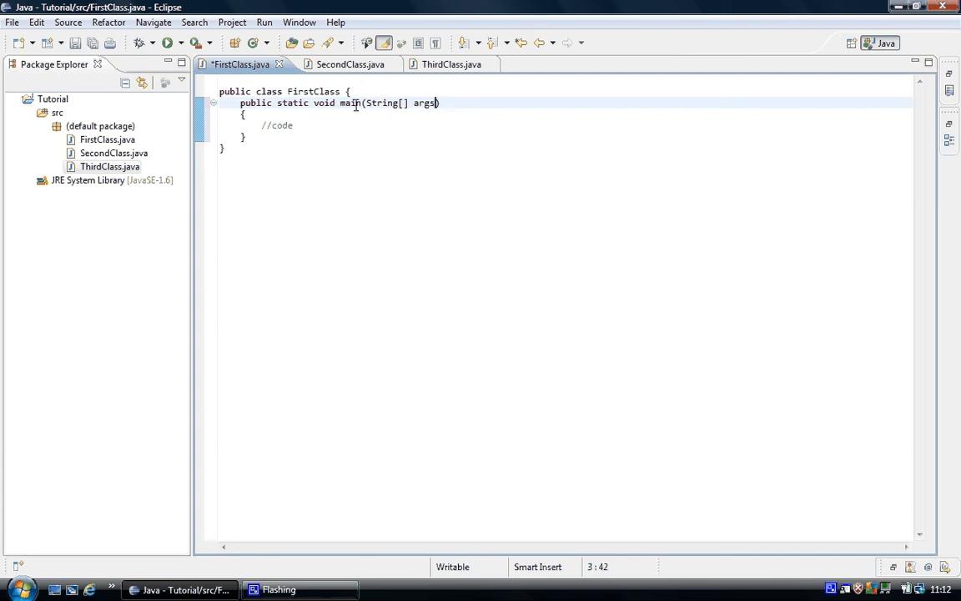
mouse_move(315, 125)
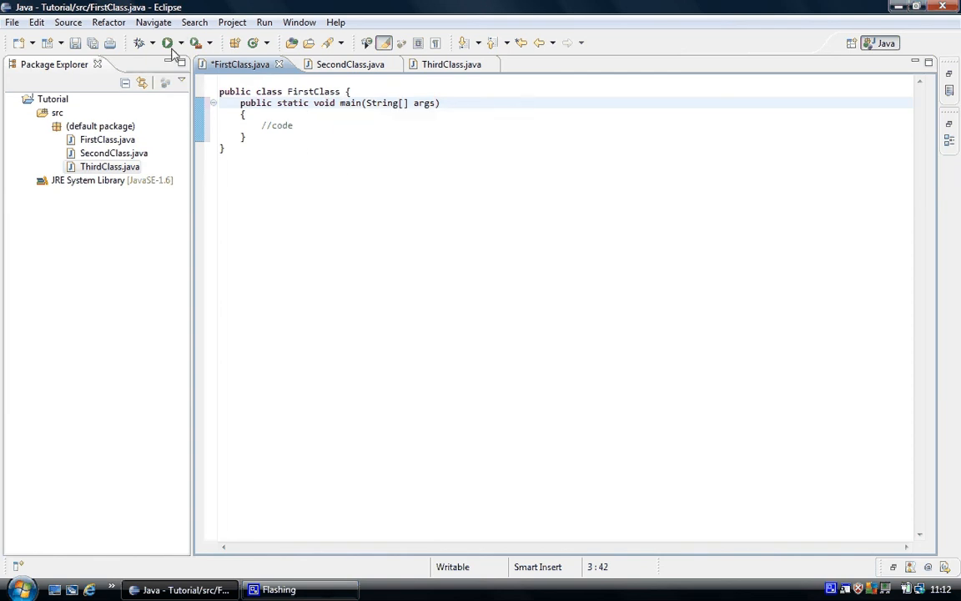
Step: Run FirstClass, confirming save and launch, then highlight the word args
click(166, 43)
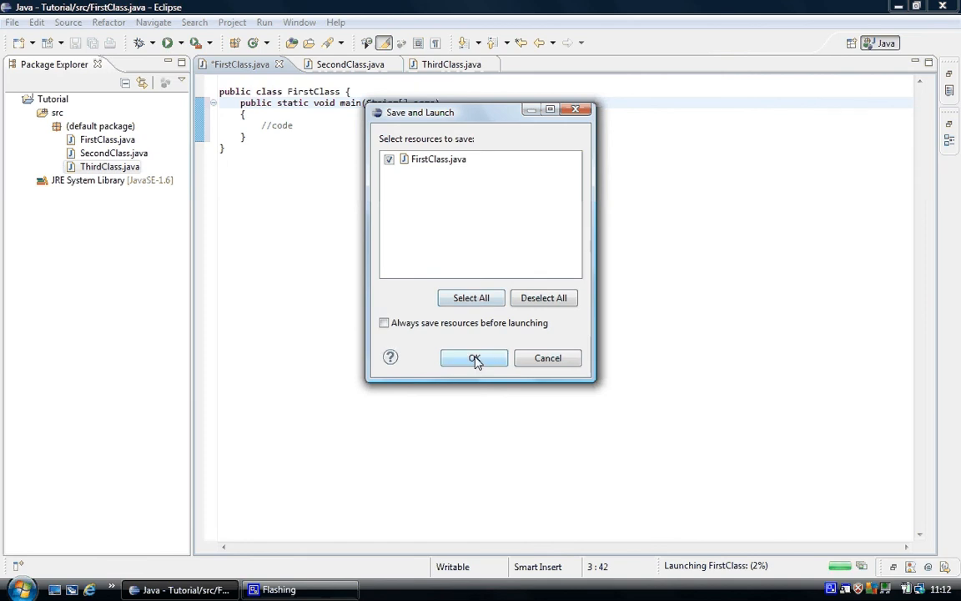
click(473, 357)
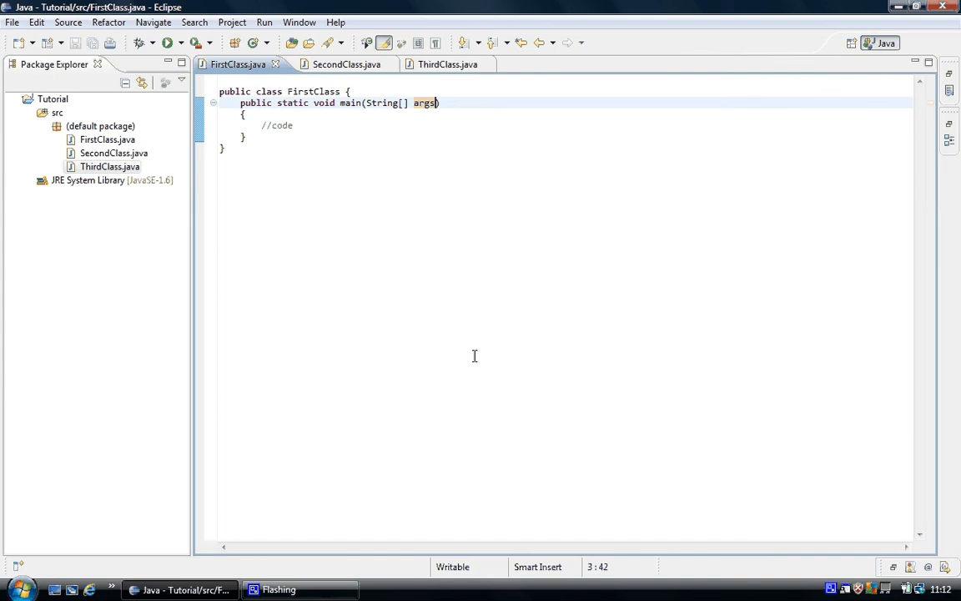
double_click(276, 125)
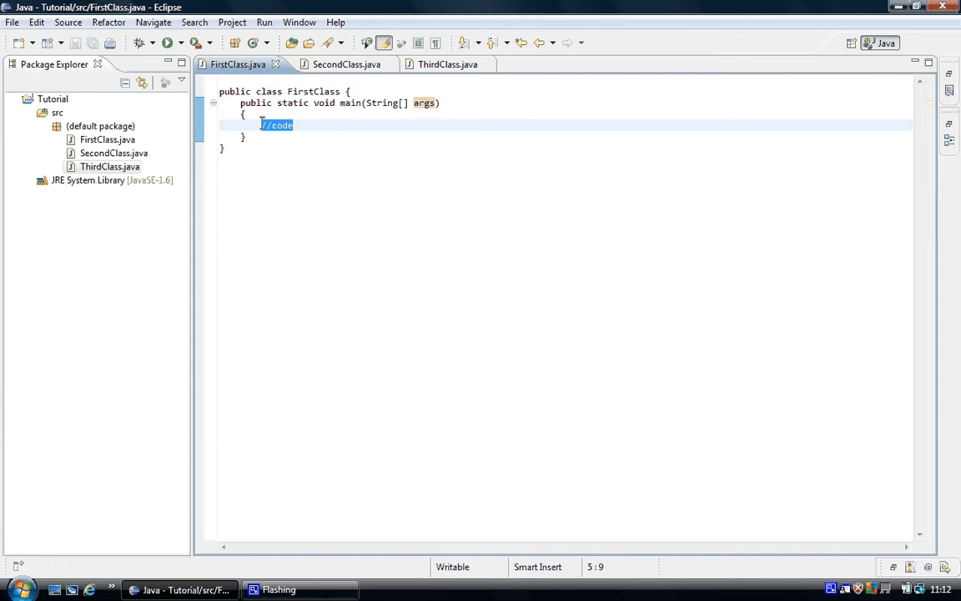
Step: Replace the //code comment with System.out.println("Hello World"); and fix the World typo
text(sys)
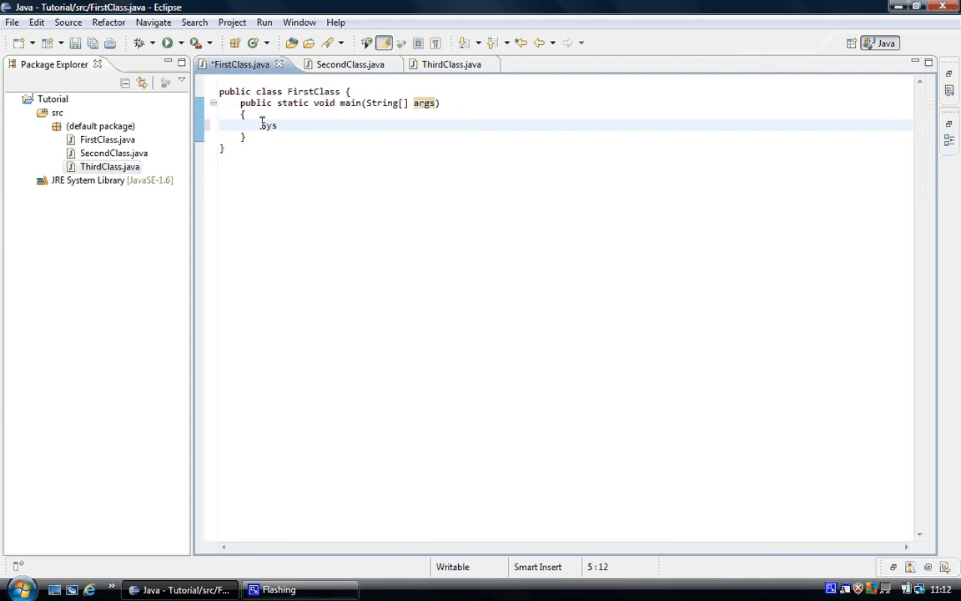
text(tem)
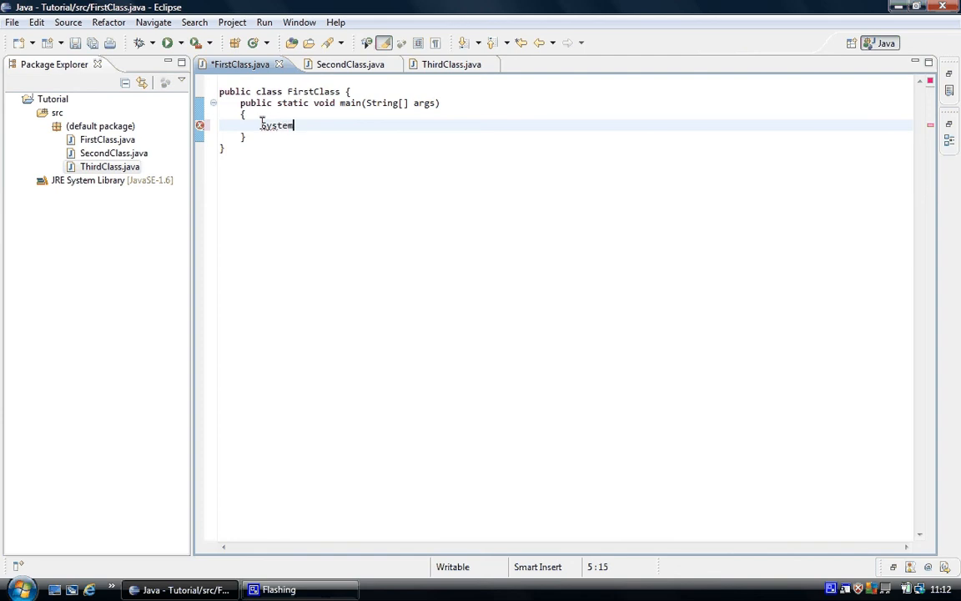
text(.out)
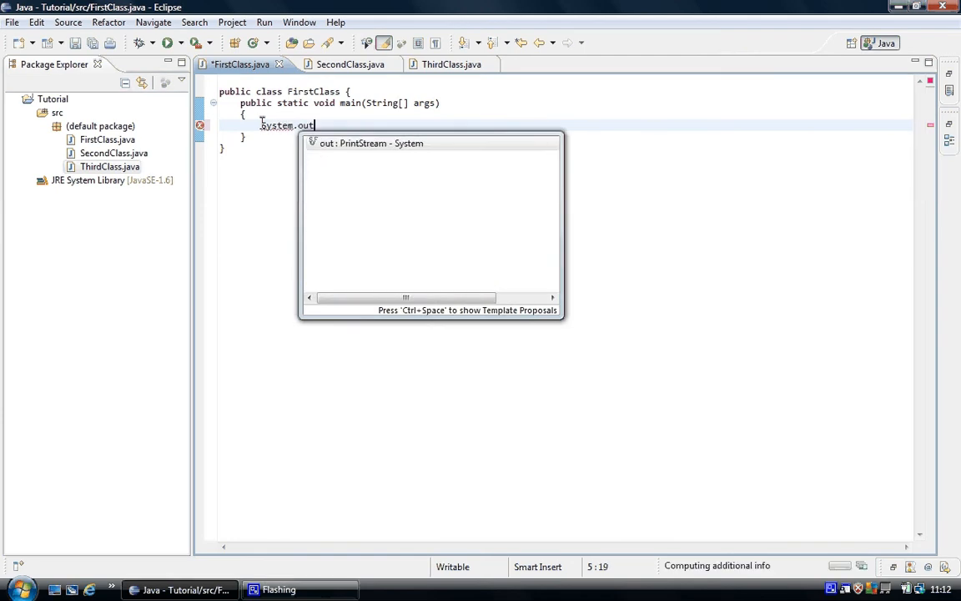
text(.pri)
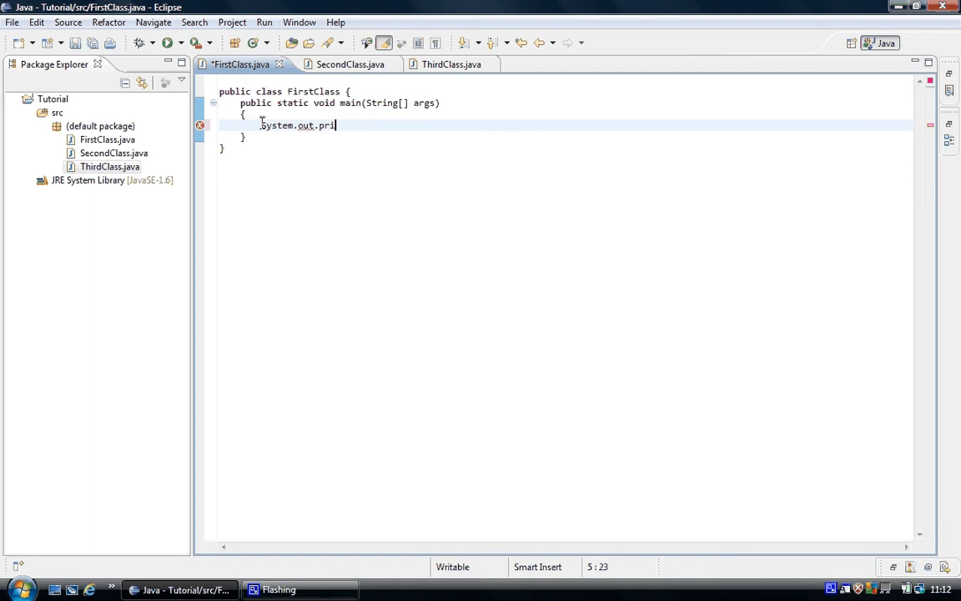
text(ntln)
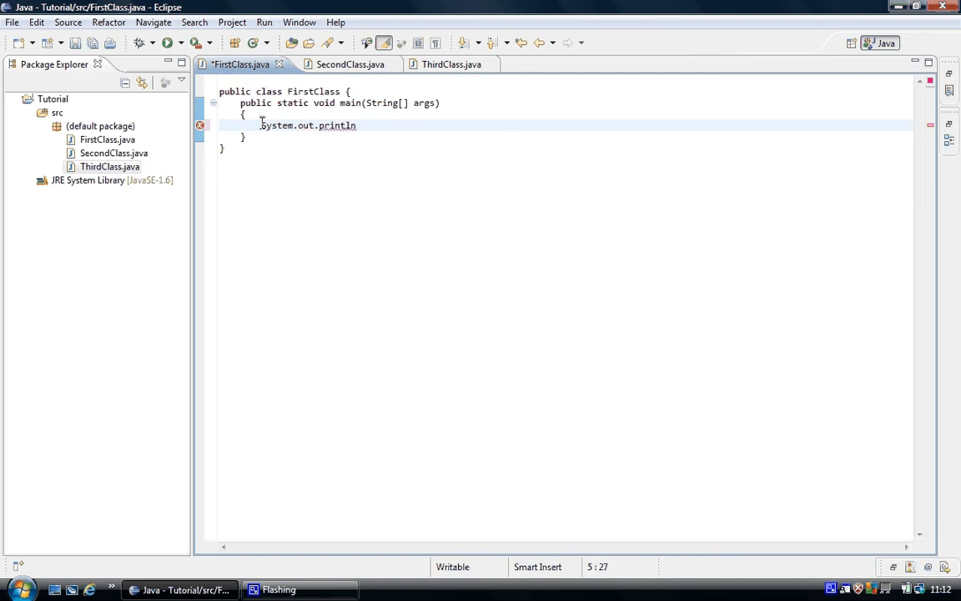
text(())
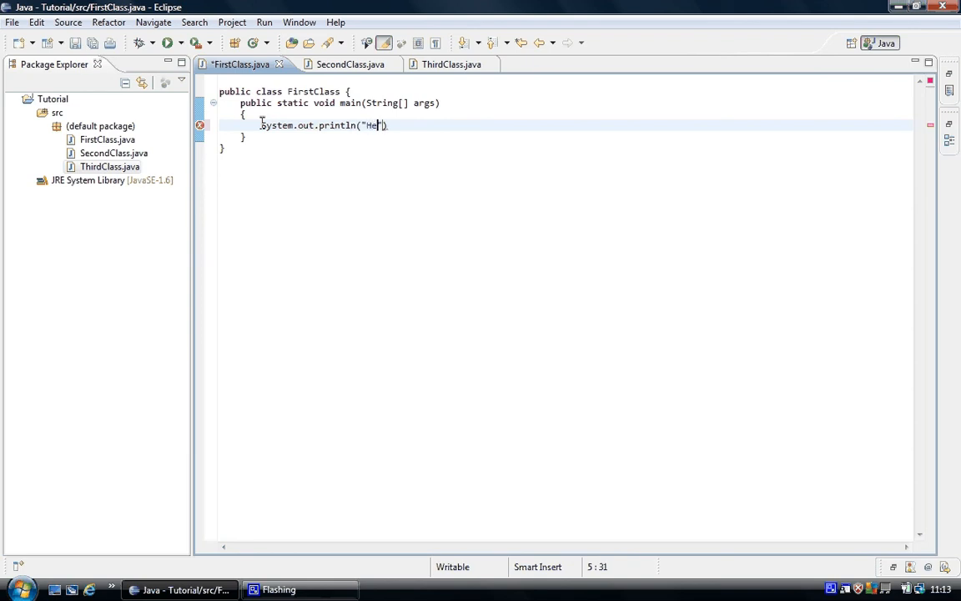
text(llo)
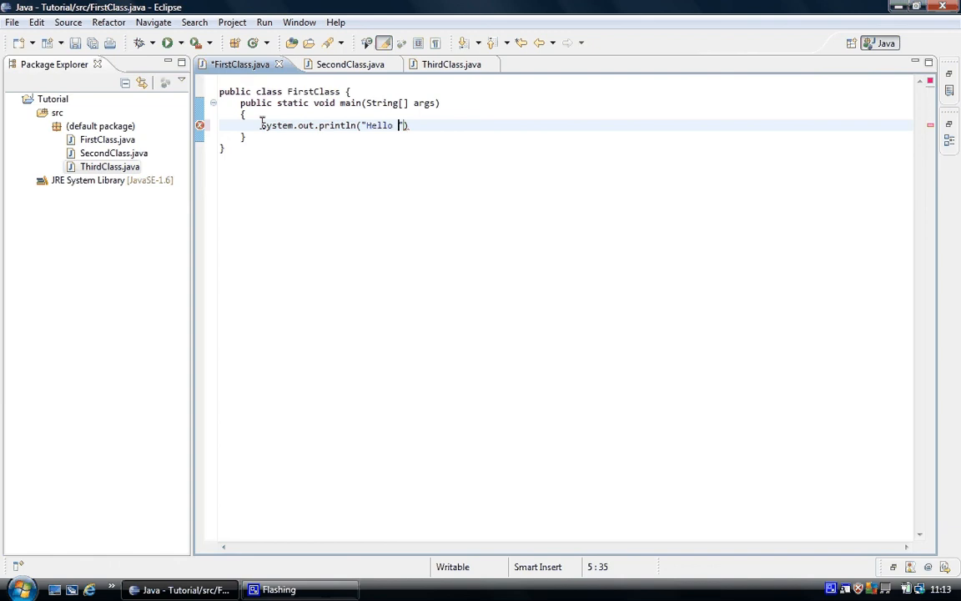
text(Woprld")
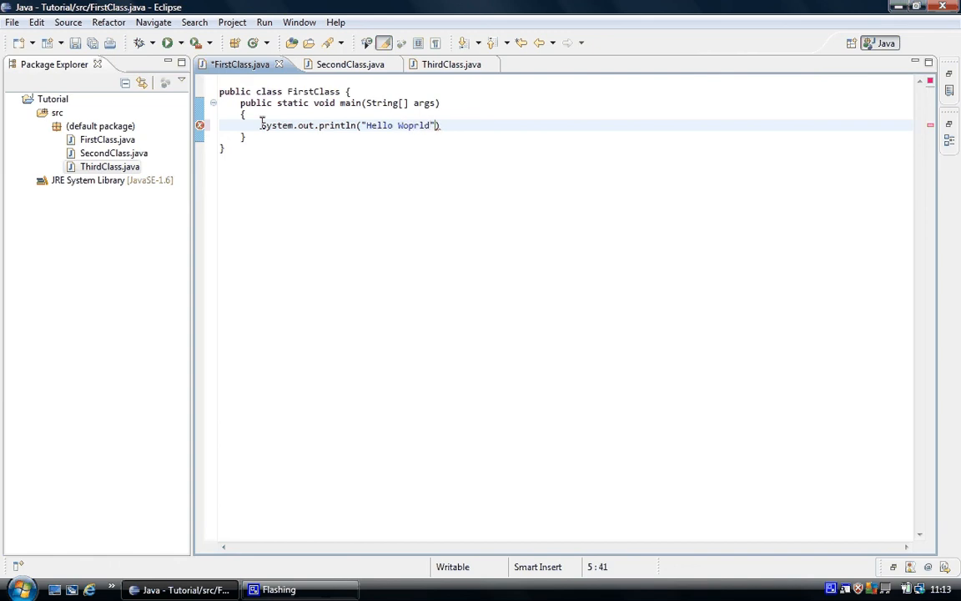
key(BackSpace)
text(;)
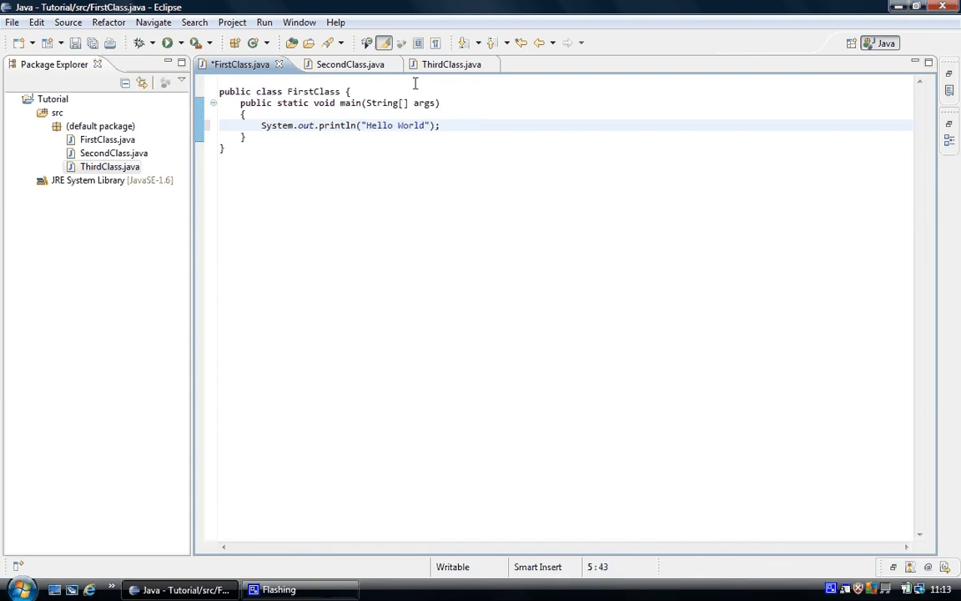
mouse_move(267, 129)
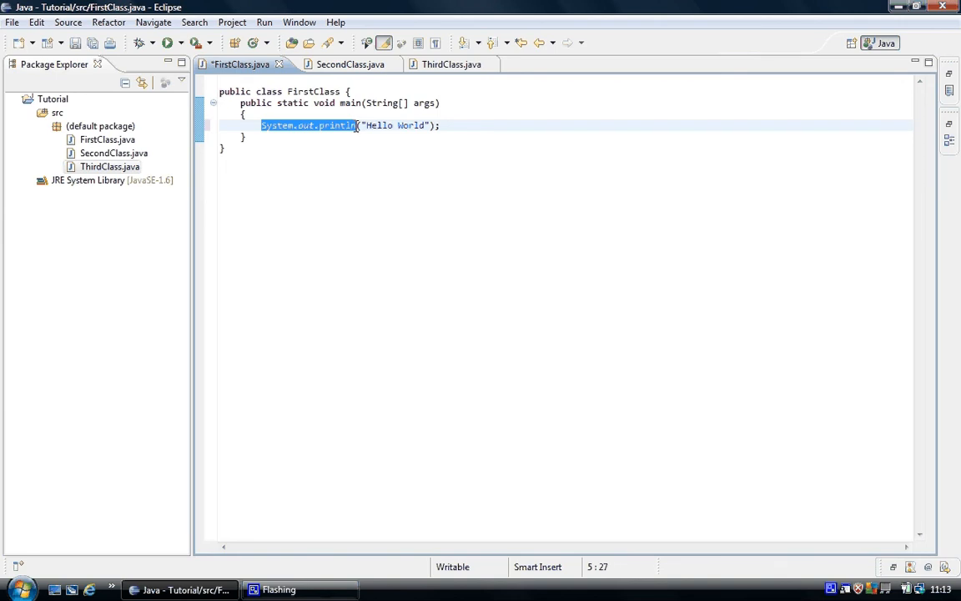
mouse_move(419, 103)
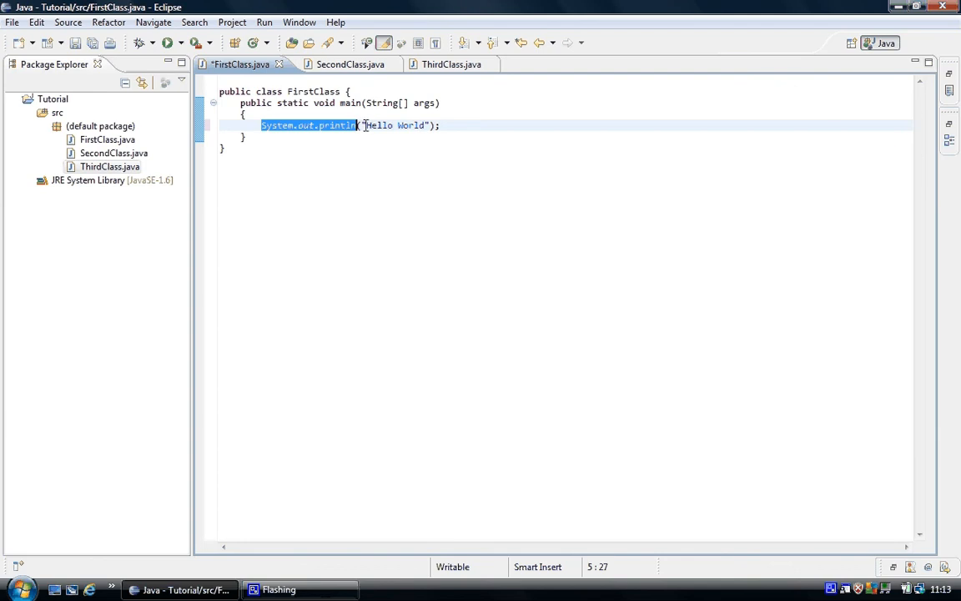
Step: Deselect the println text, then run FirstClass, saving it before launch
click(363, 125)
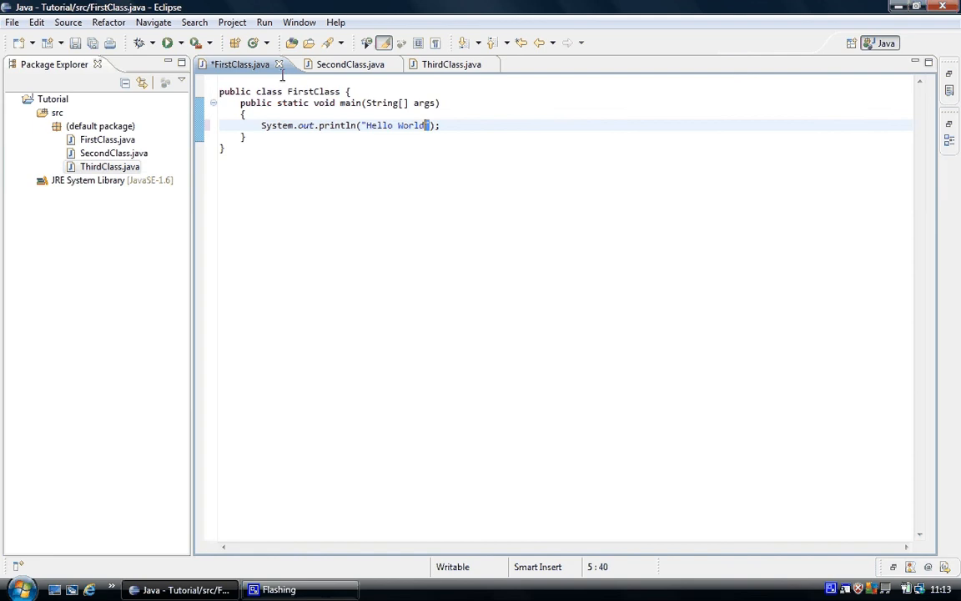
click(166, 43)
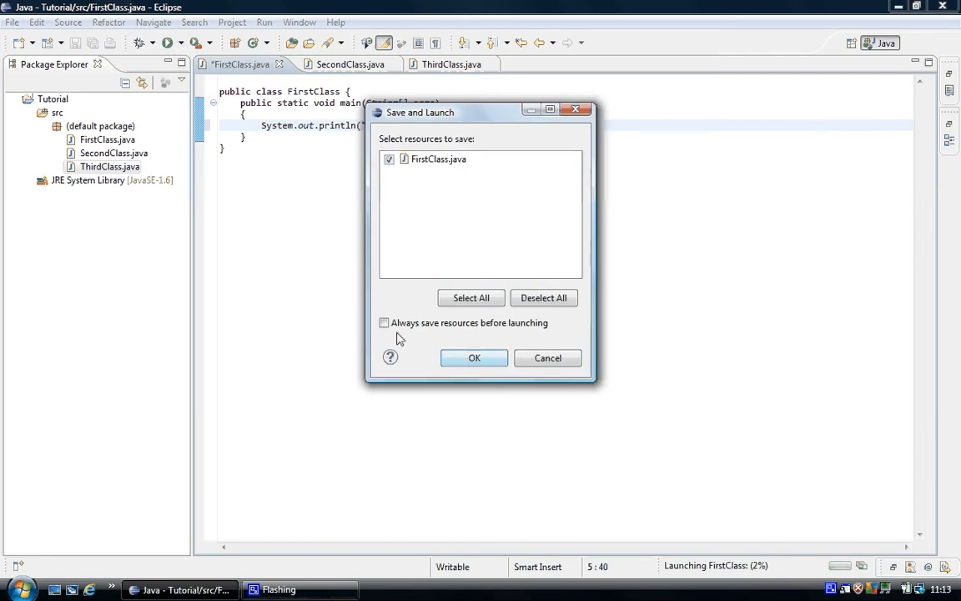
click(474, 358)
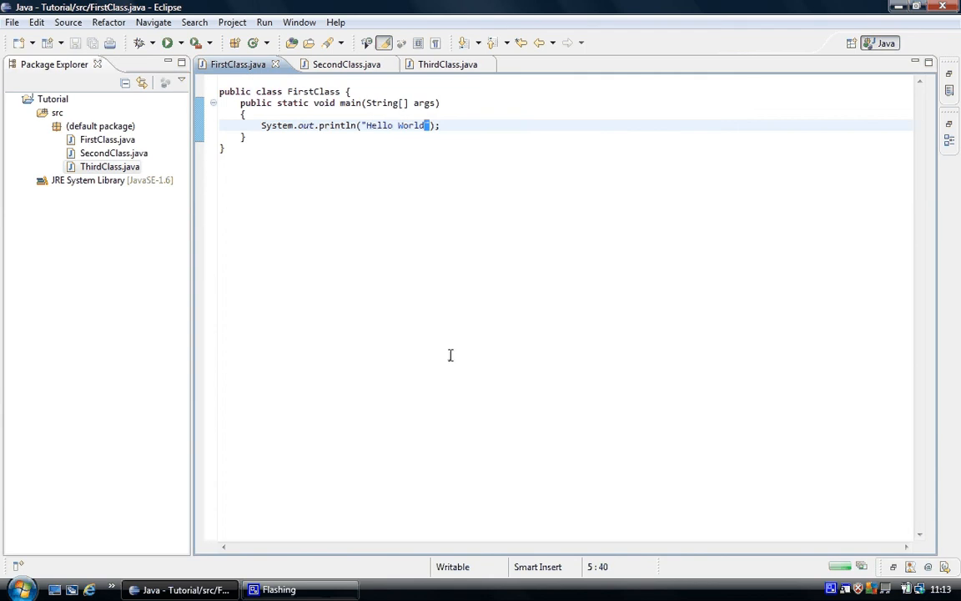
Step: Add an empty line between main's closing brace and the class's closing brace
click(170, 42)
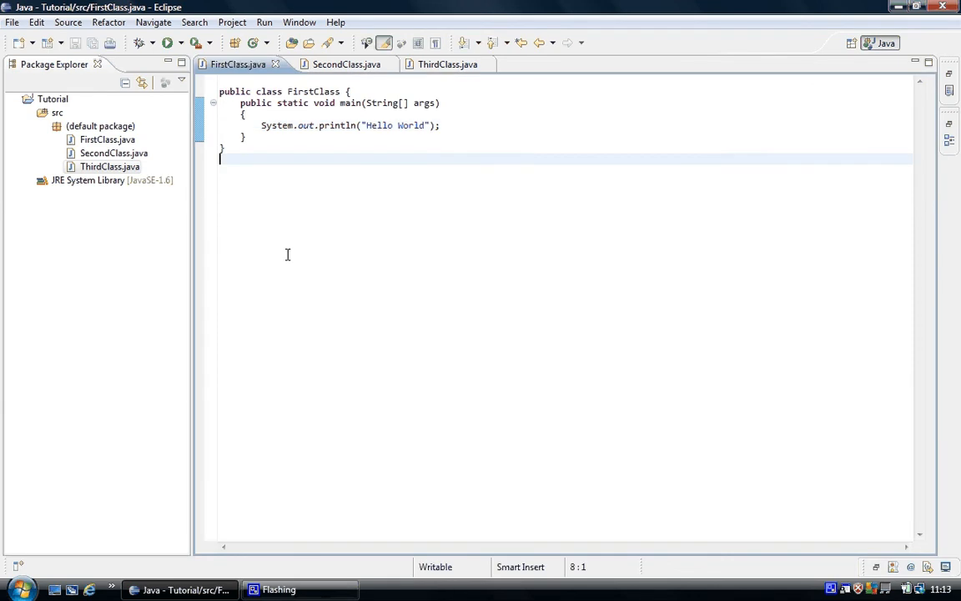
mouse_move(281, 115)
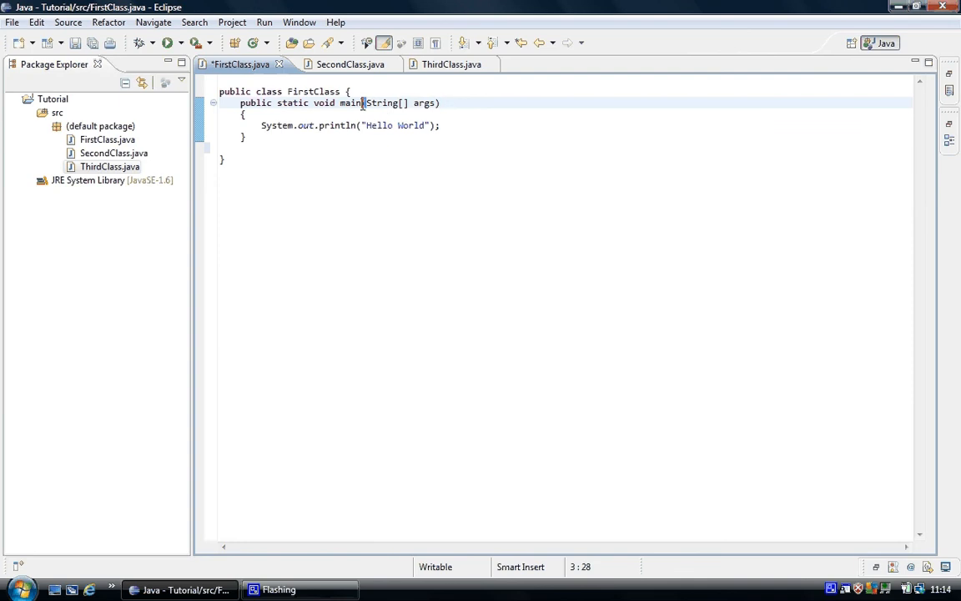
mouse_move(401, 140)
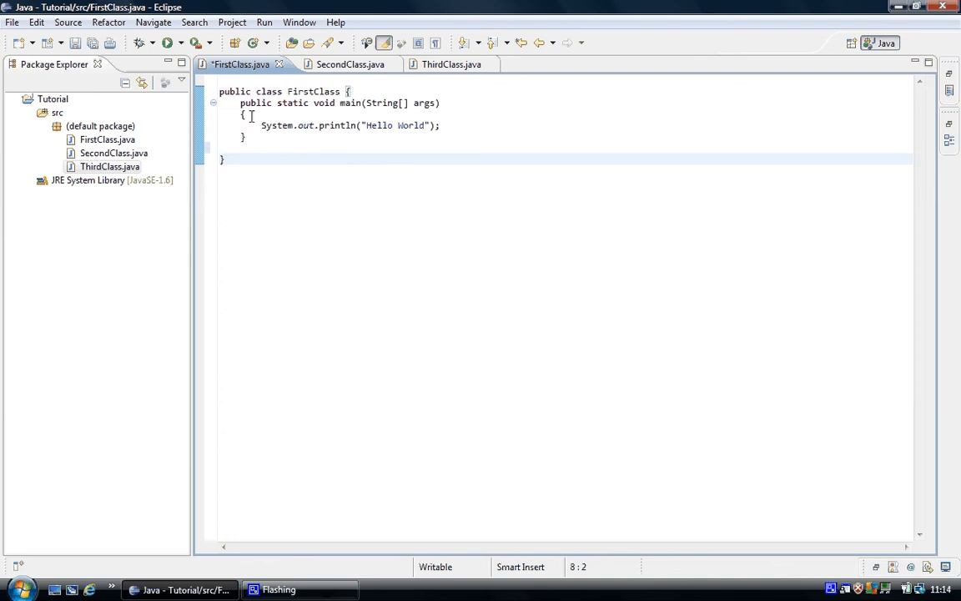
mouse_move(279, 171)
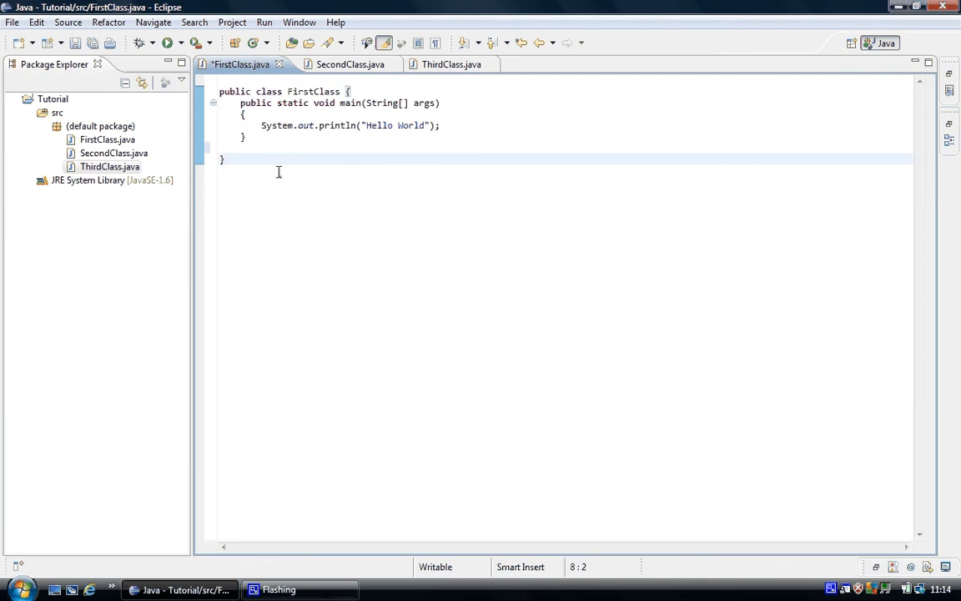
Step: Below FirstClass, type separator lines for (), [], ;, period and colon
click(289, 173)
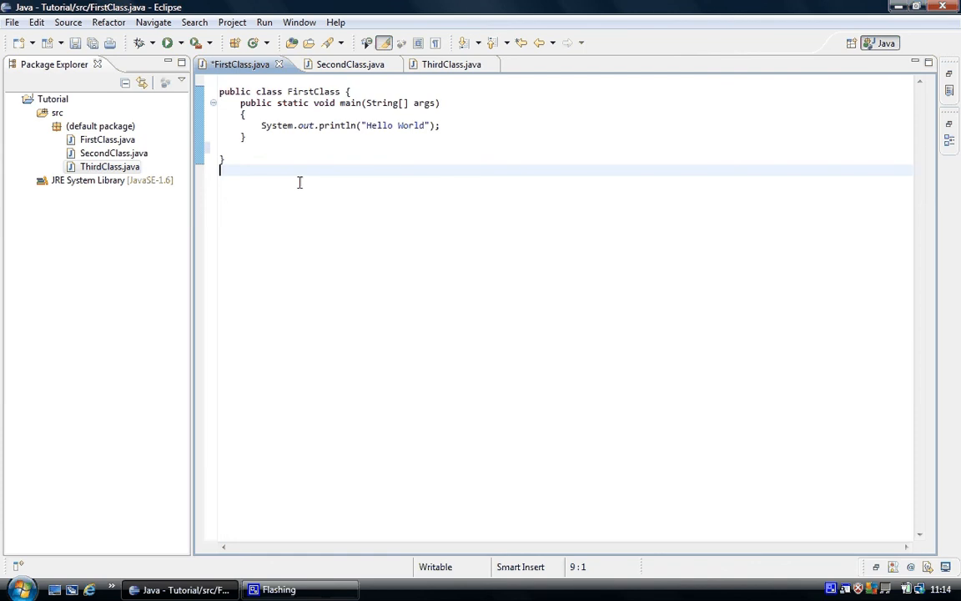
text(())
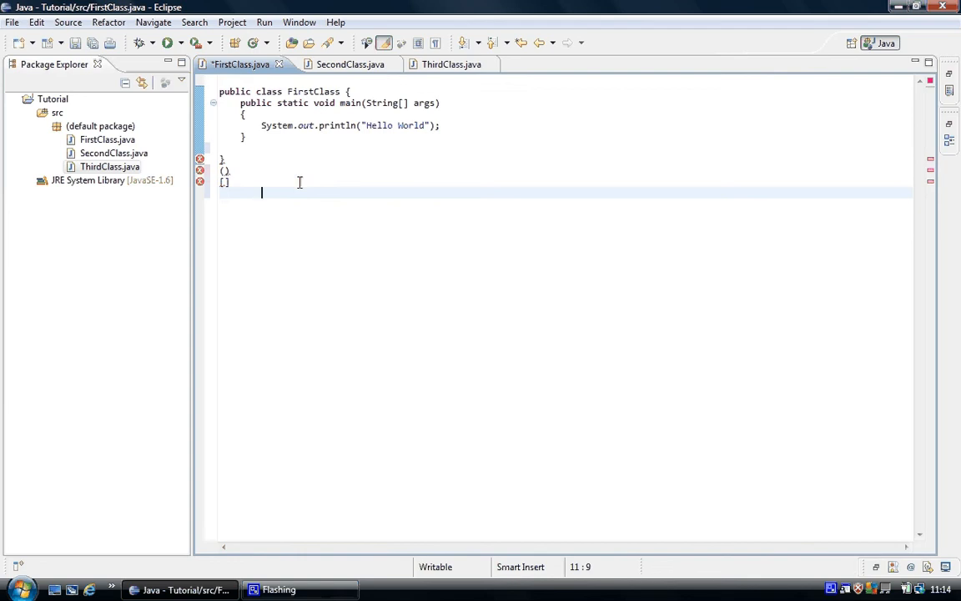
text(;)
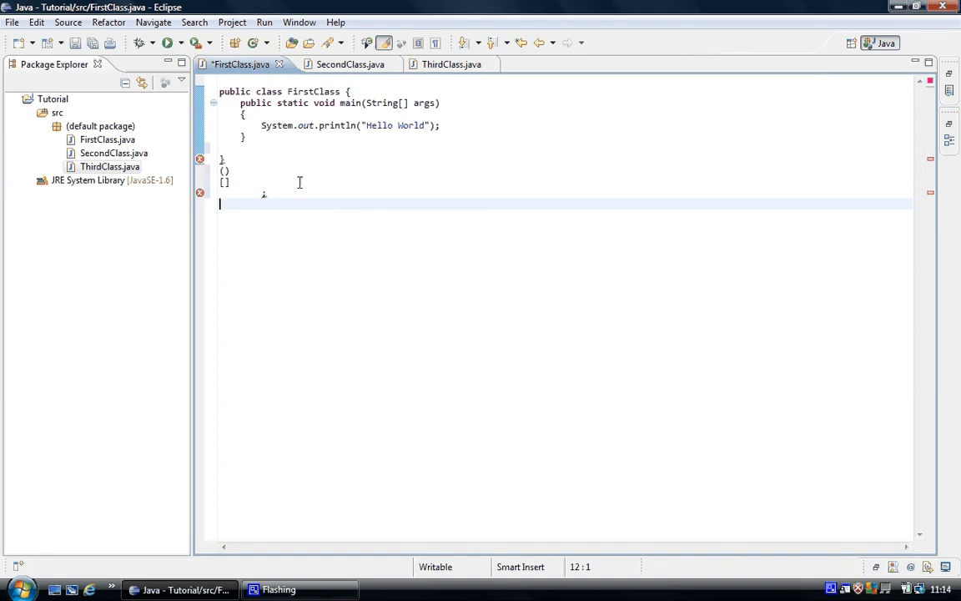
text(')
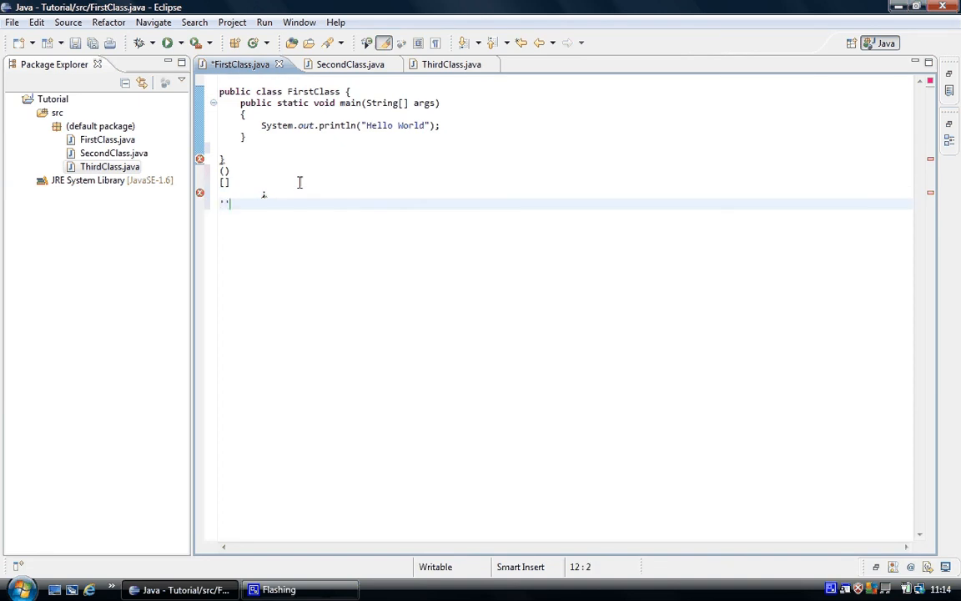
key(BackSpace)
text(.)
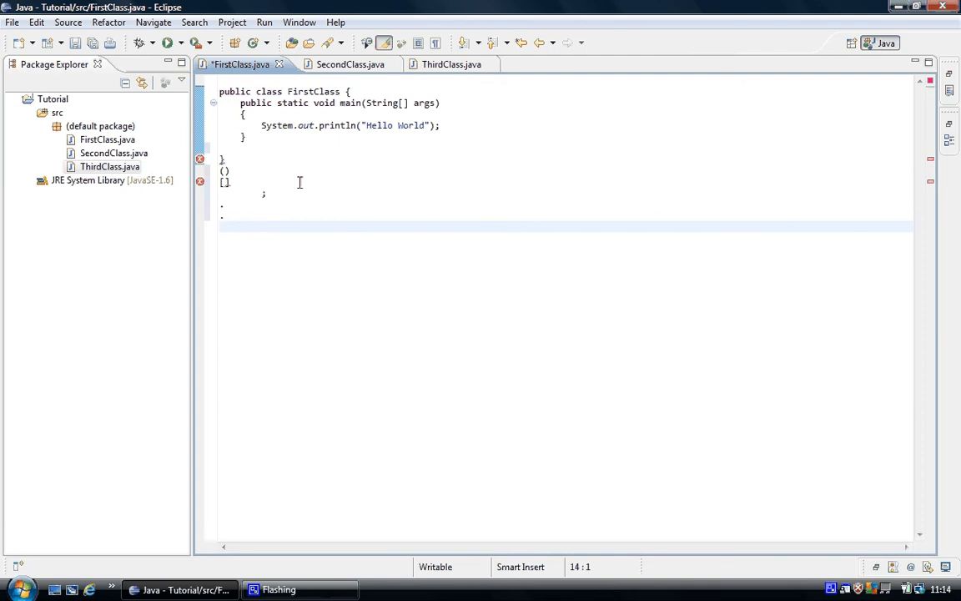
text(:)
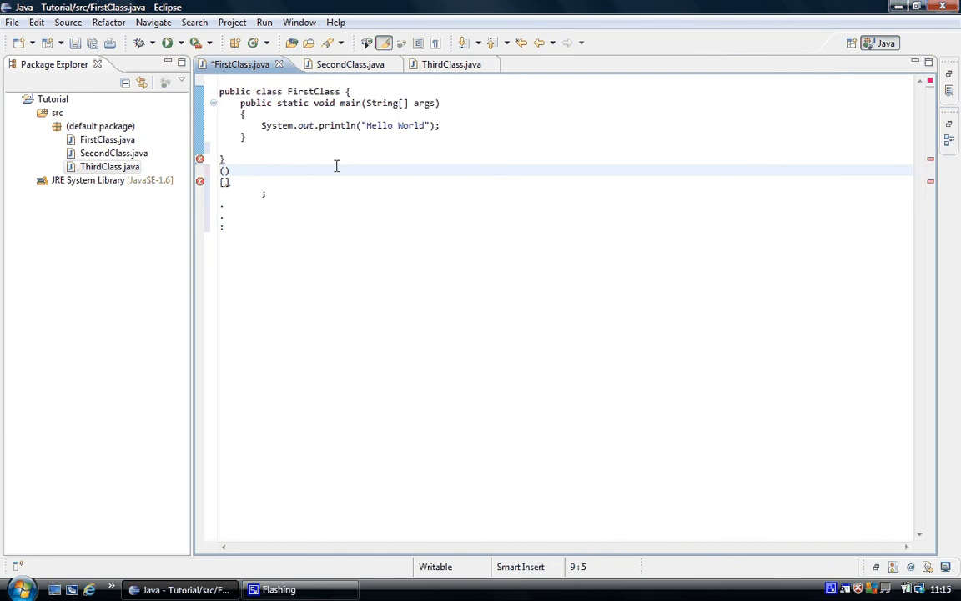
Step: Write a method(arg){ //code } example beside () and then delete it
text(method)
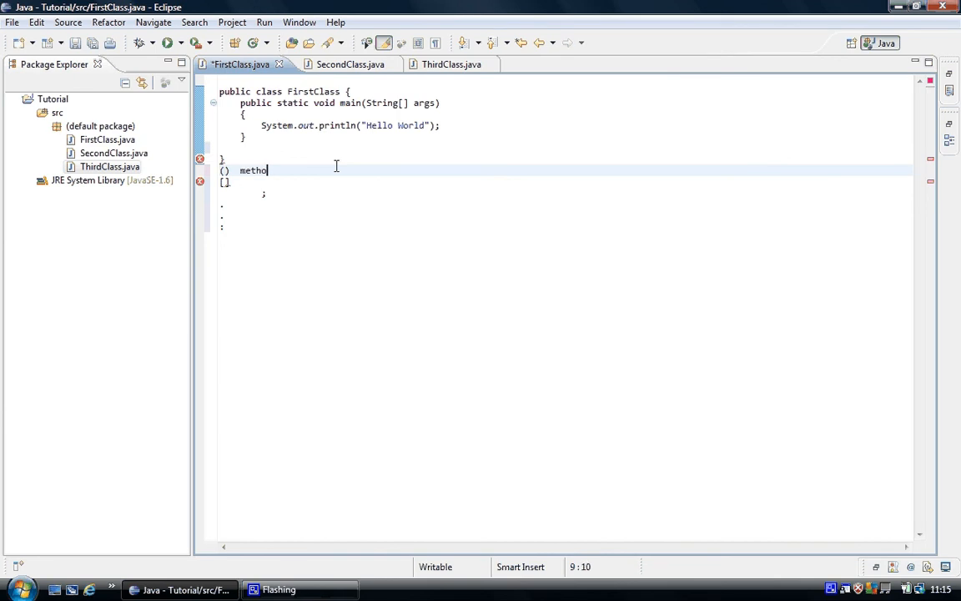
text(d())
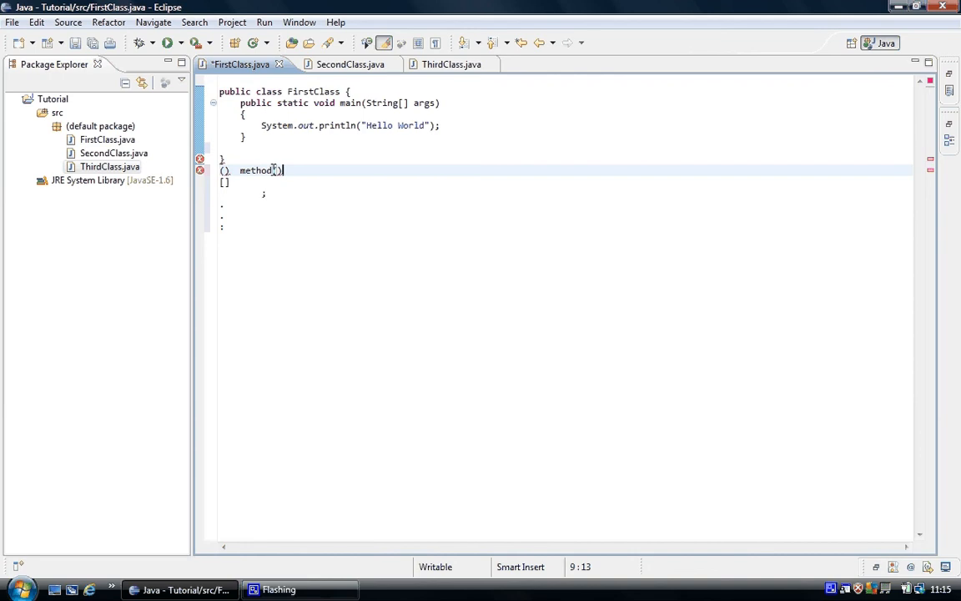
key(BackSpace)
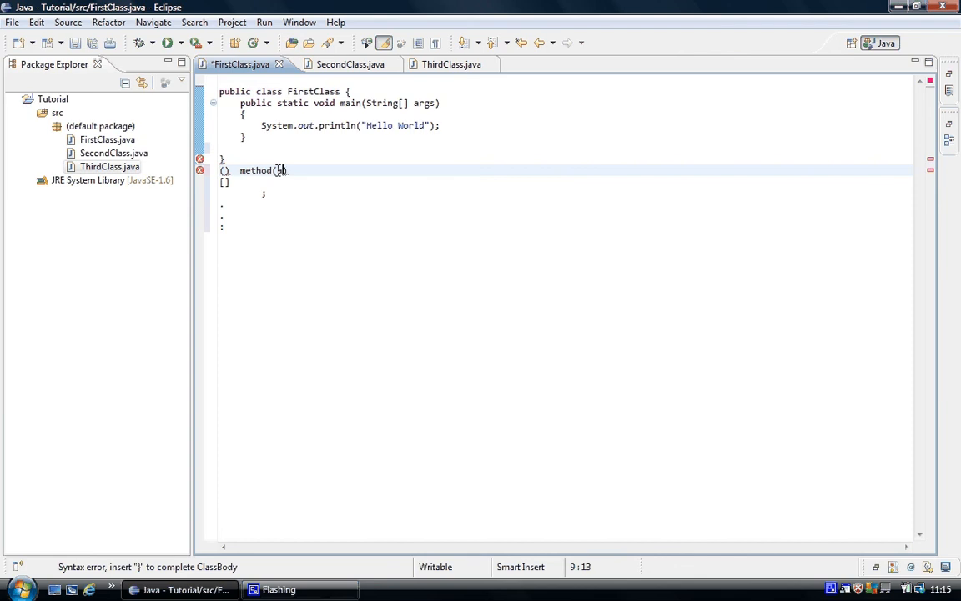
text(arg)
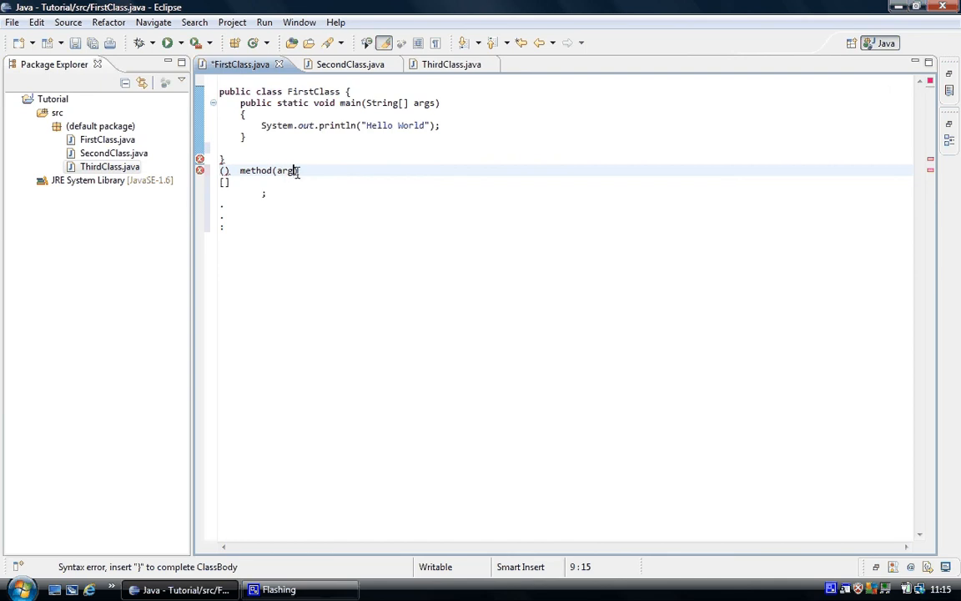
text())
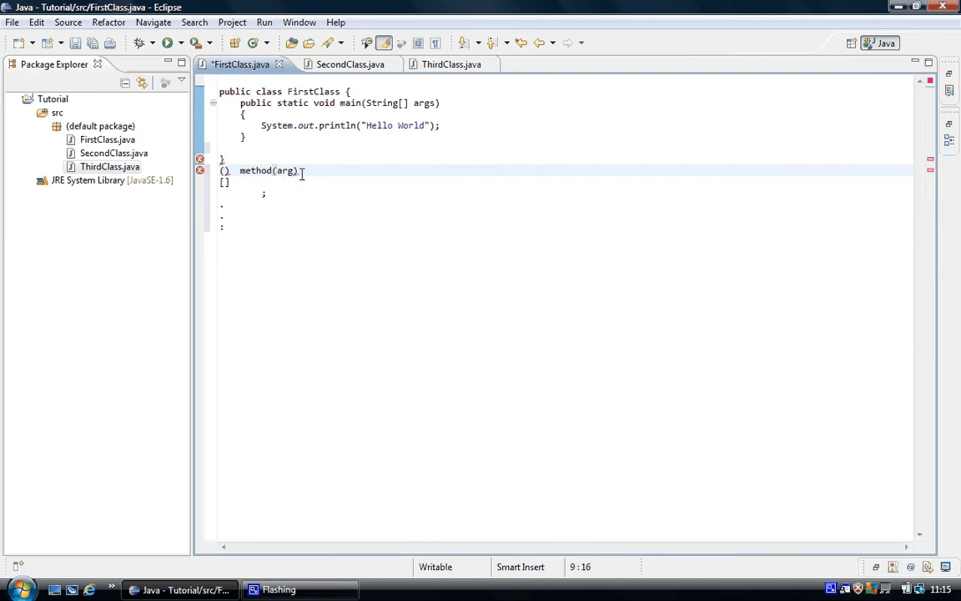
text({})
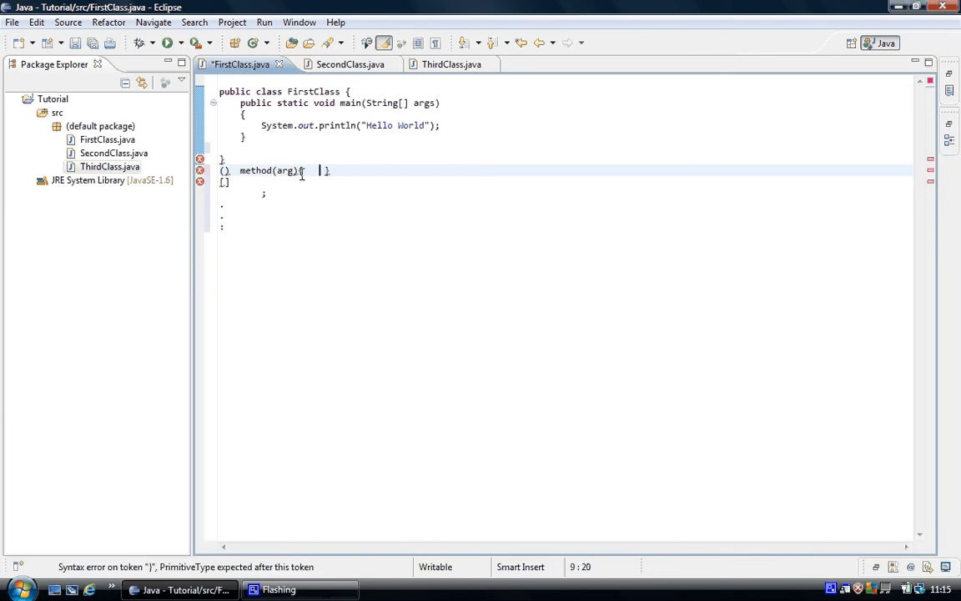
text(co)
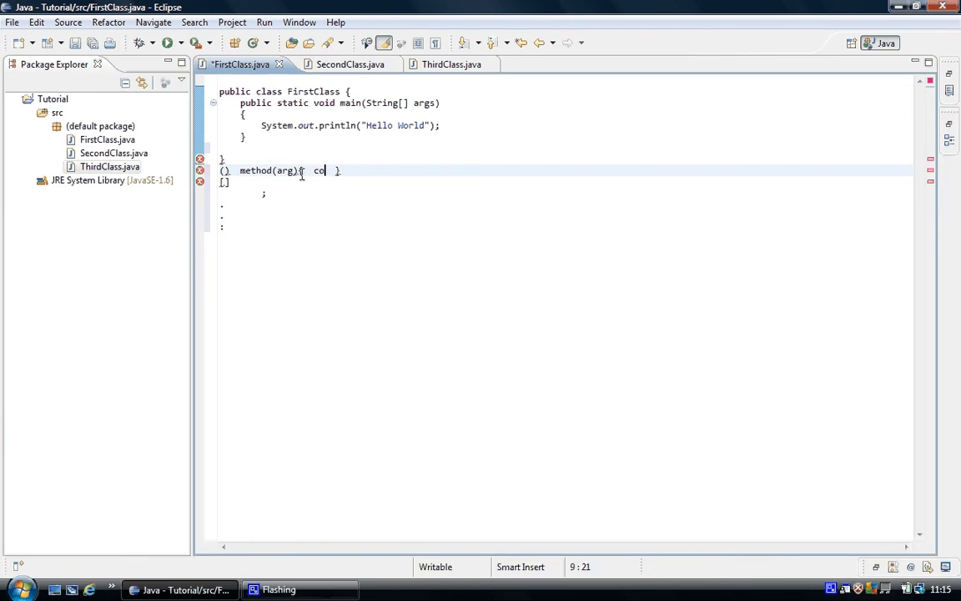
text(de)
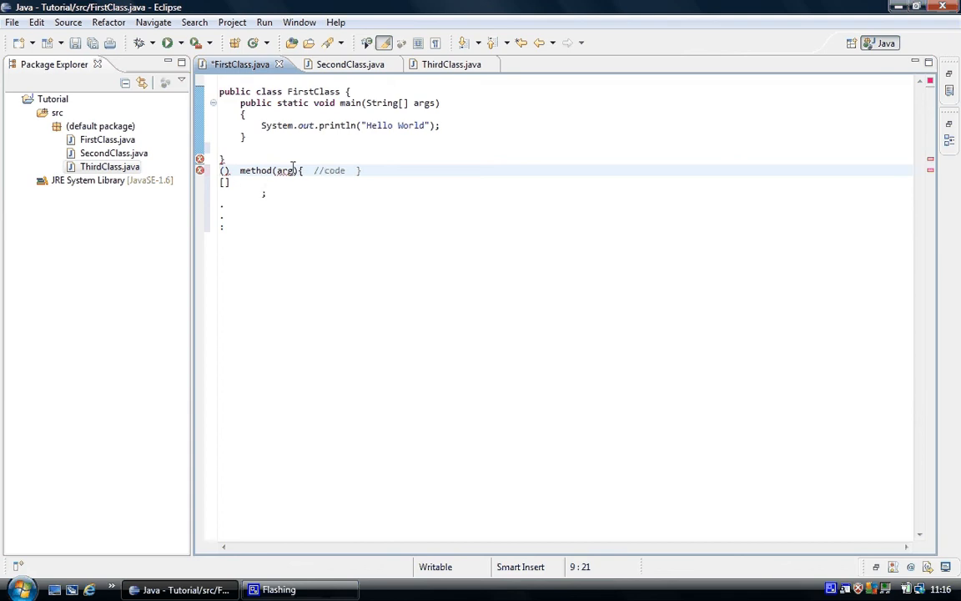
double_click(285, 171)
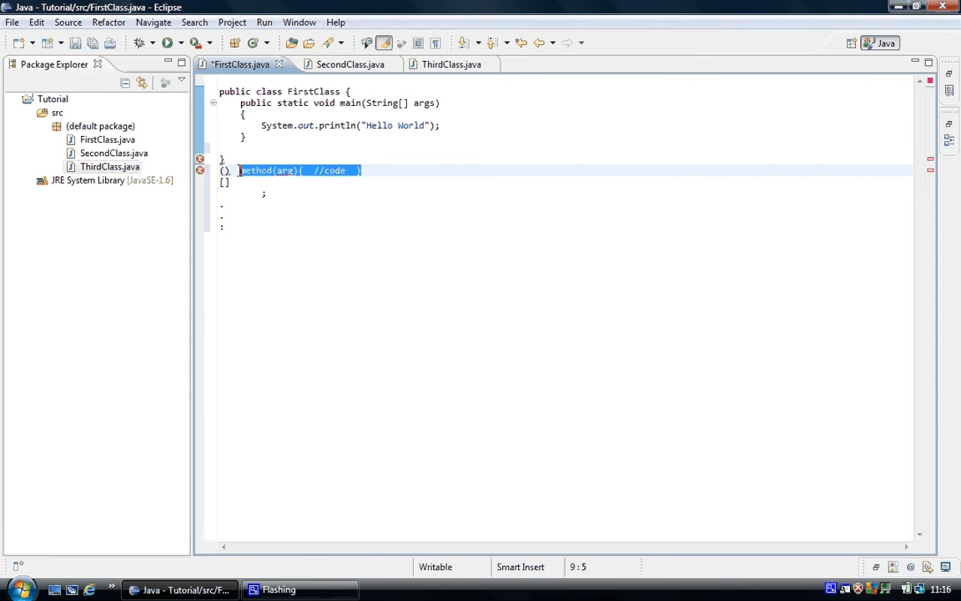
key(Delete)
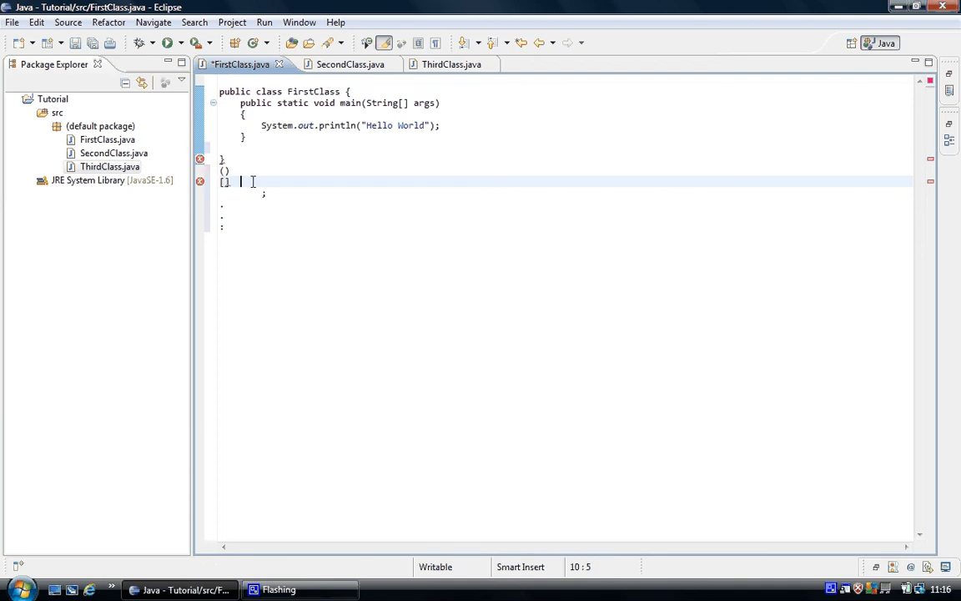
Step: Add the array example [1,2,3,45,55] beside [] and select it
text(1])
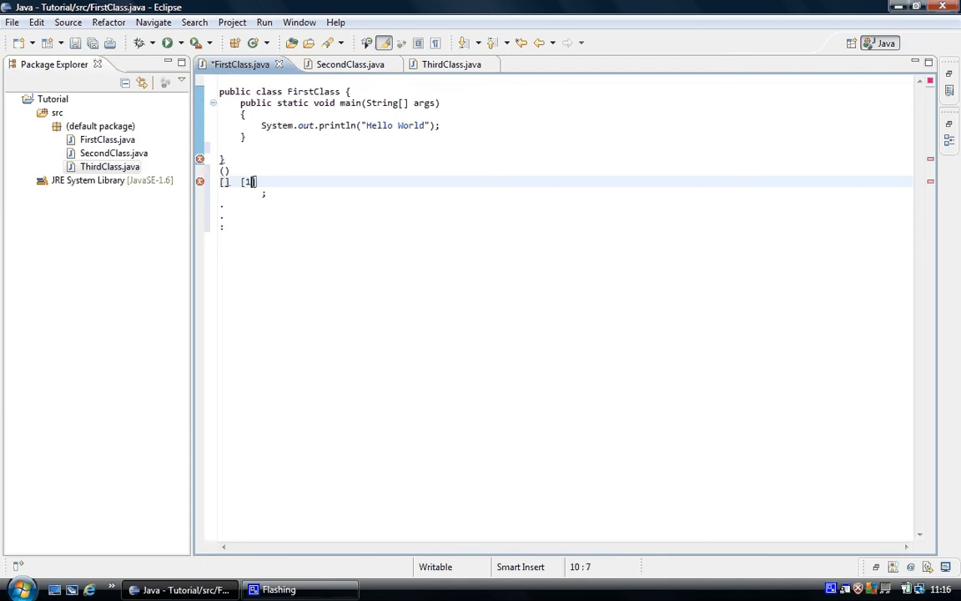
text(,2,3,4)
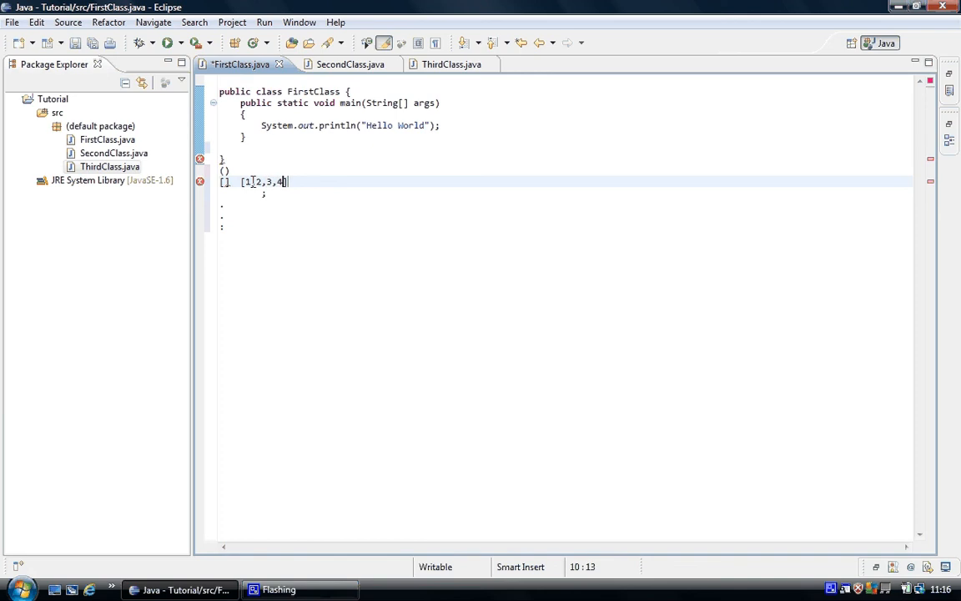
text(5])
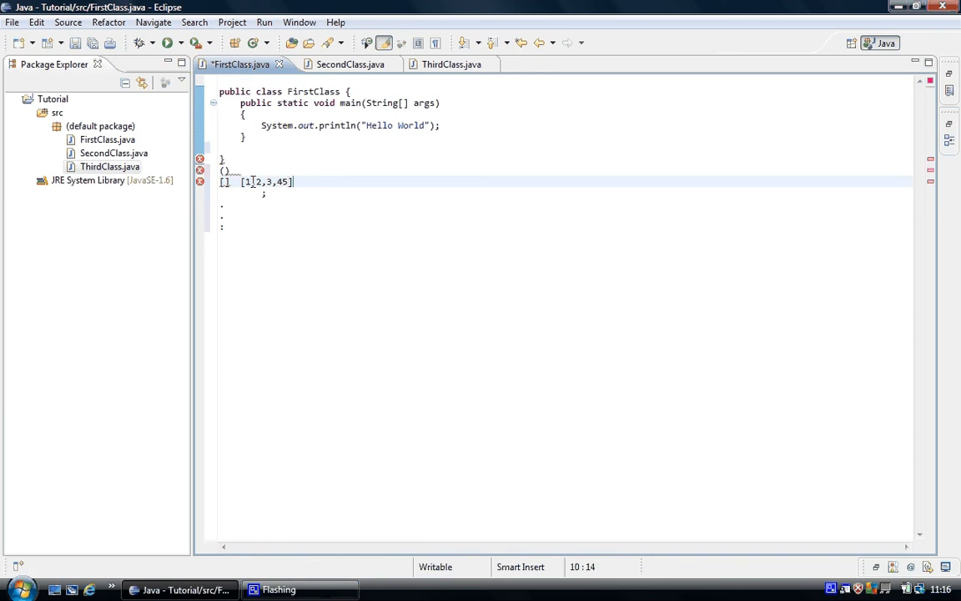
text(,55)
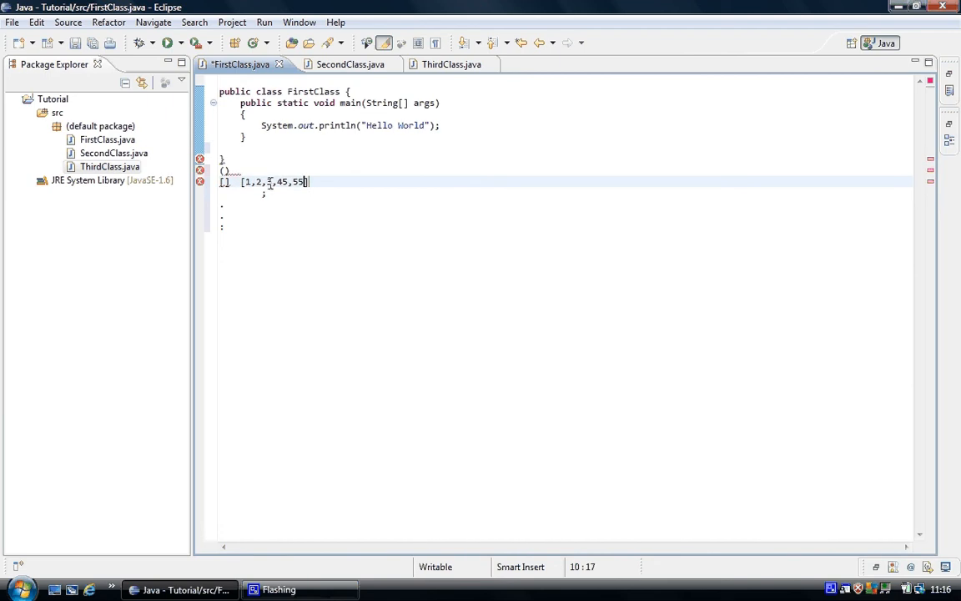
text(3)
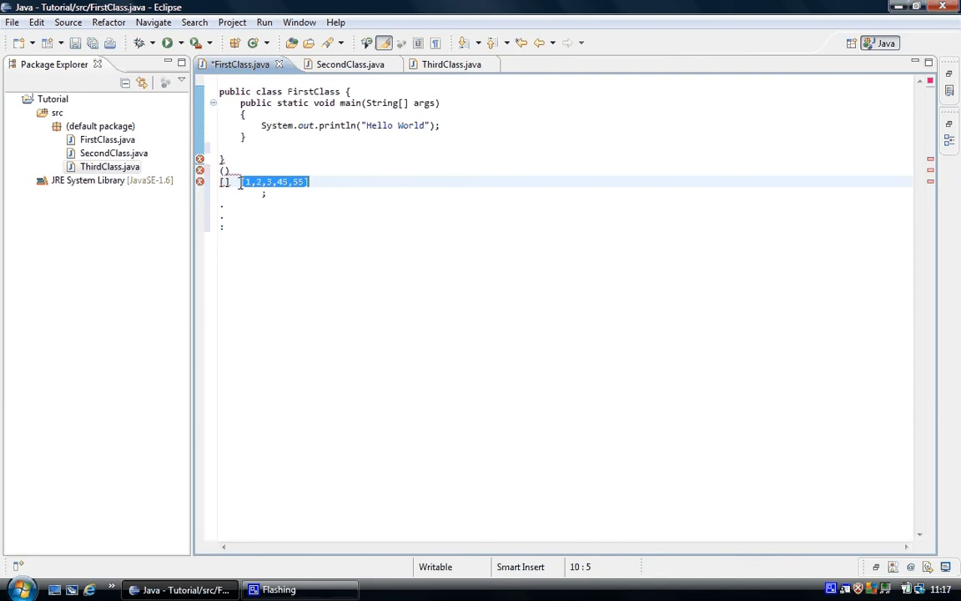
mouse_move(246, 188)
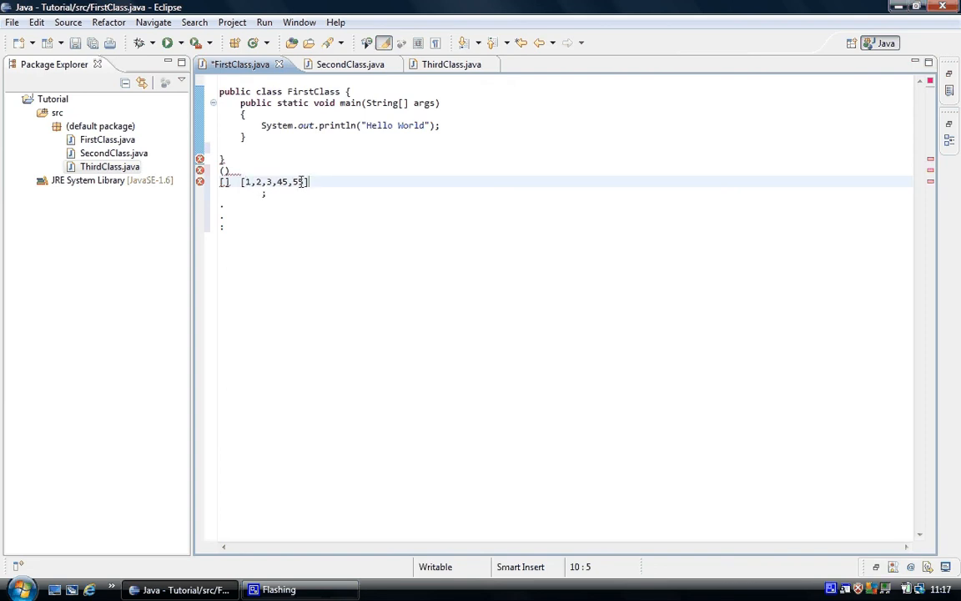
drag(307, 182, 242, 182)
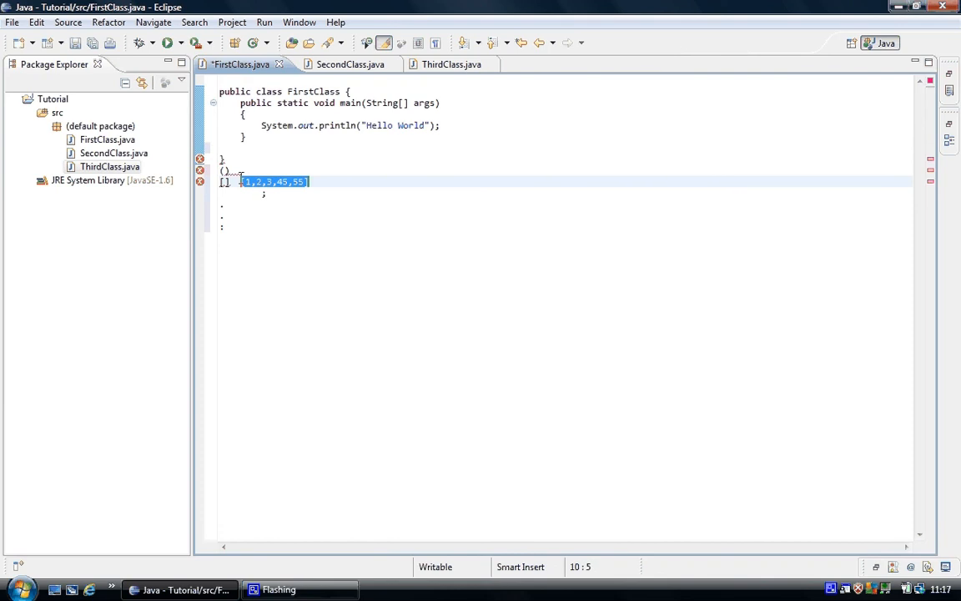
Step: Delete the array example and type arg1,arg2,arg3 beside the [] symbol
key(Delete)
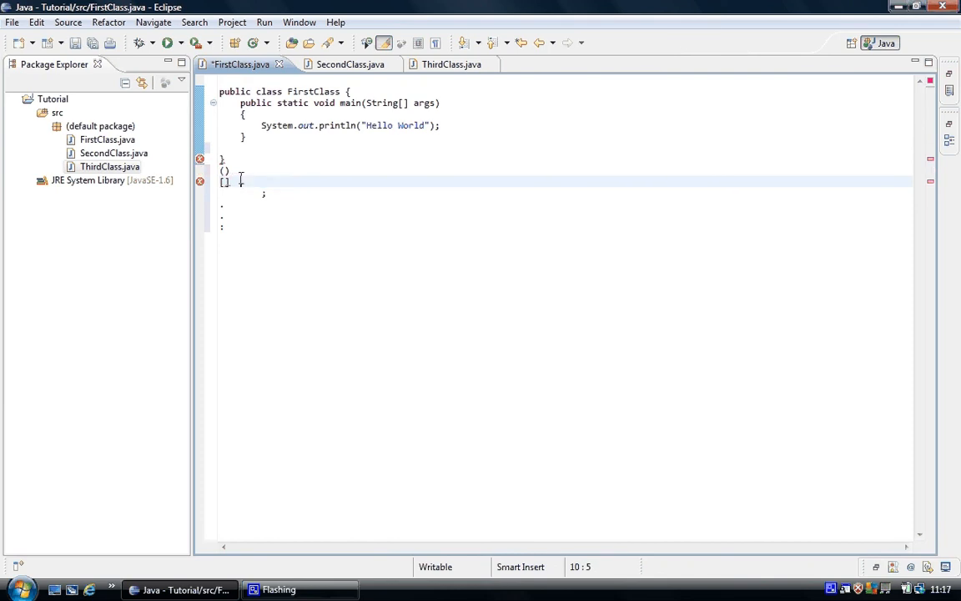
text(arg)
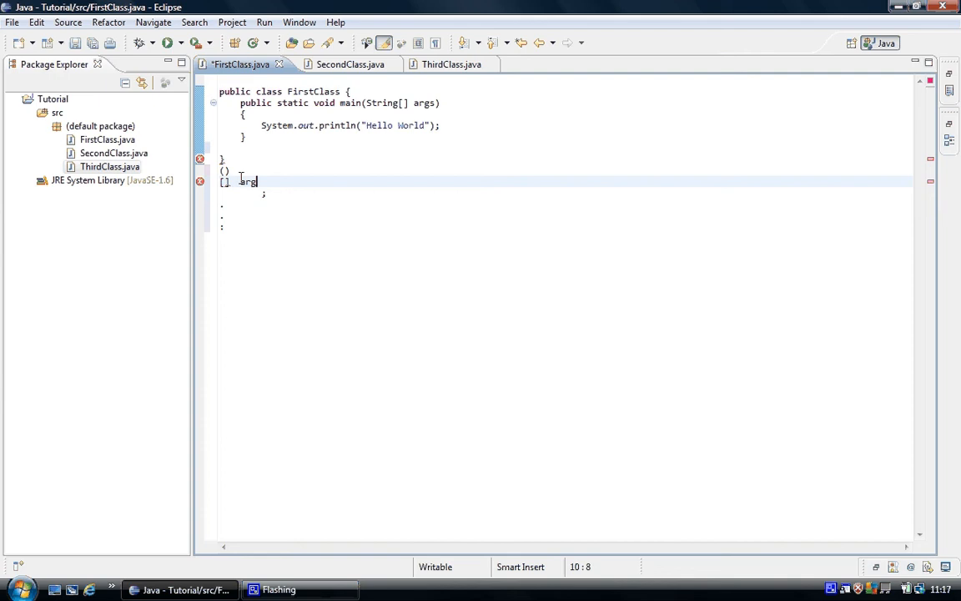
text(1,)
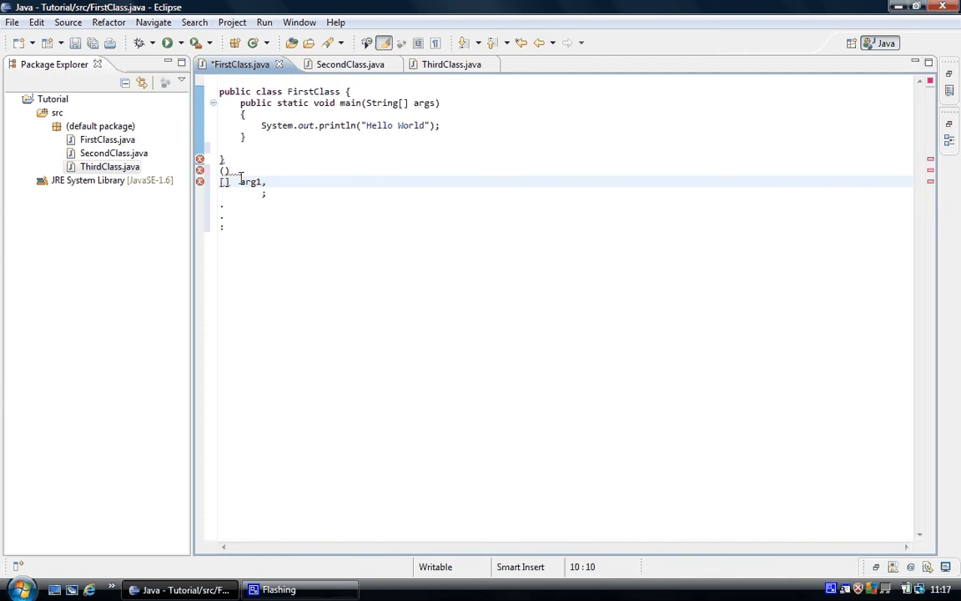
text(a)
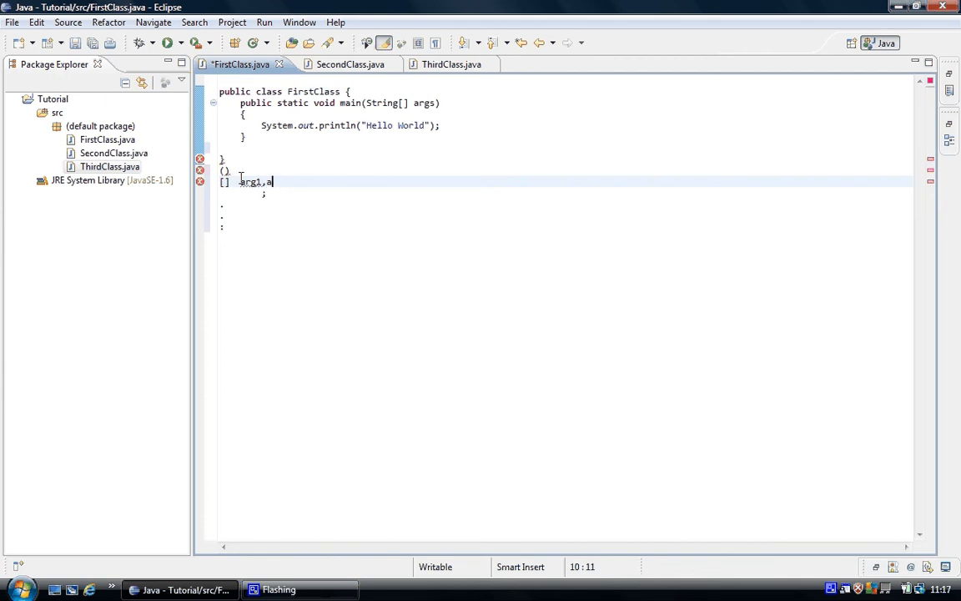
text(rg2)
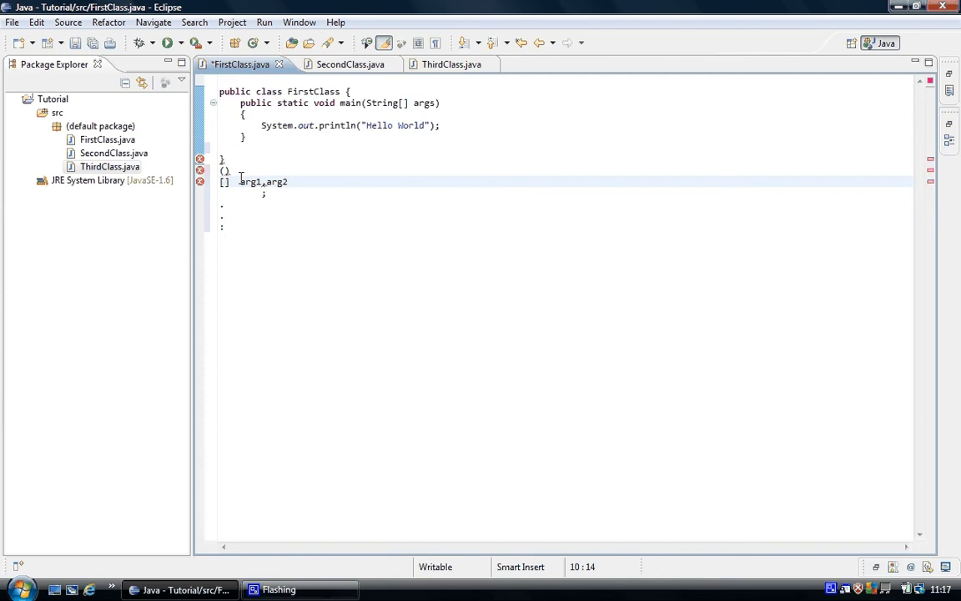
text(,arg)
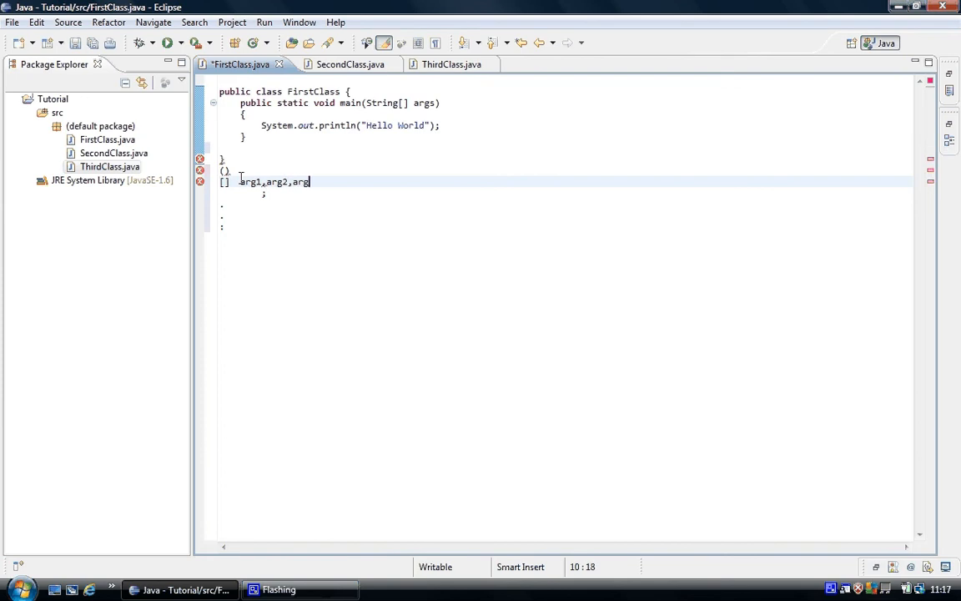
text(3)
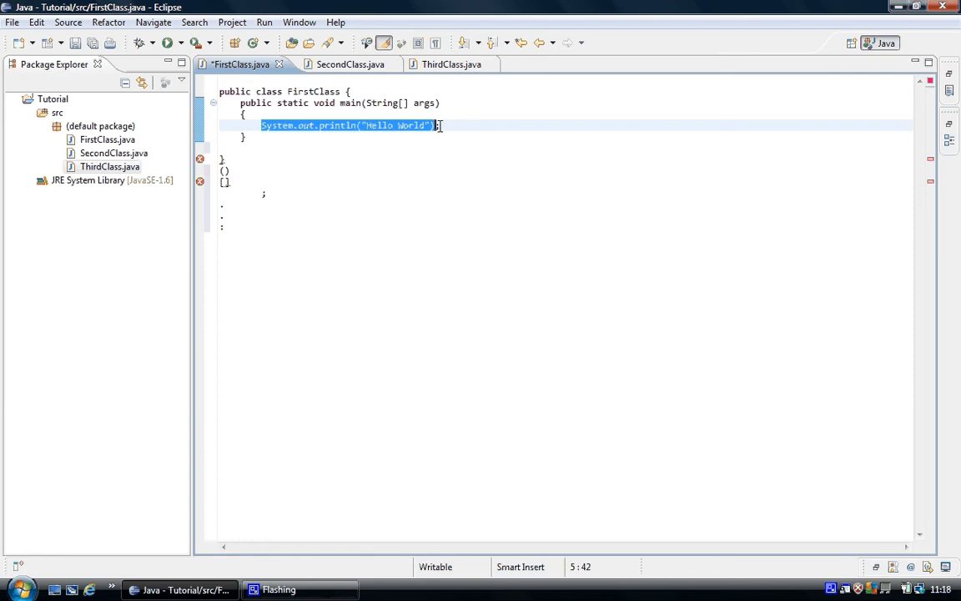
click(439, 125)
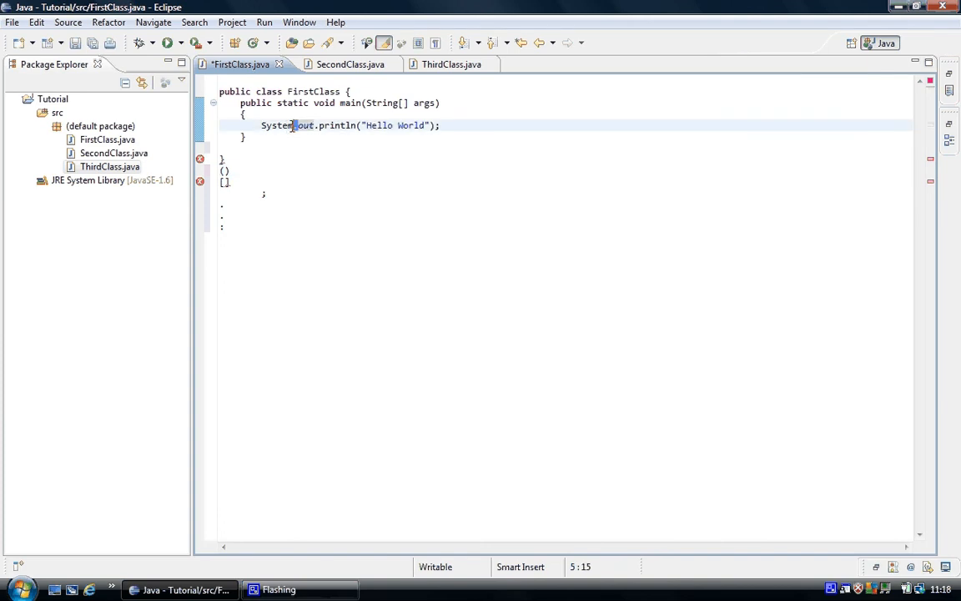
double_click(277, 125)
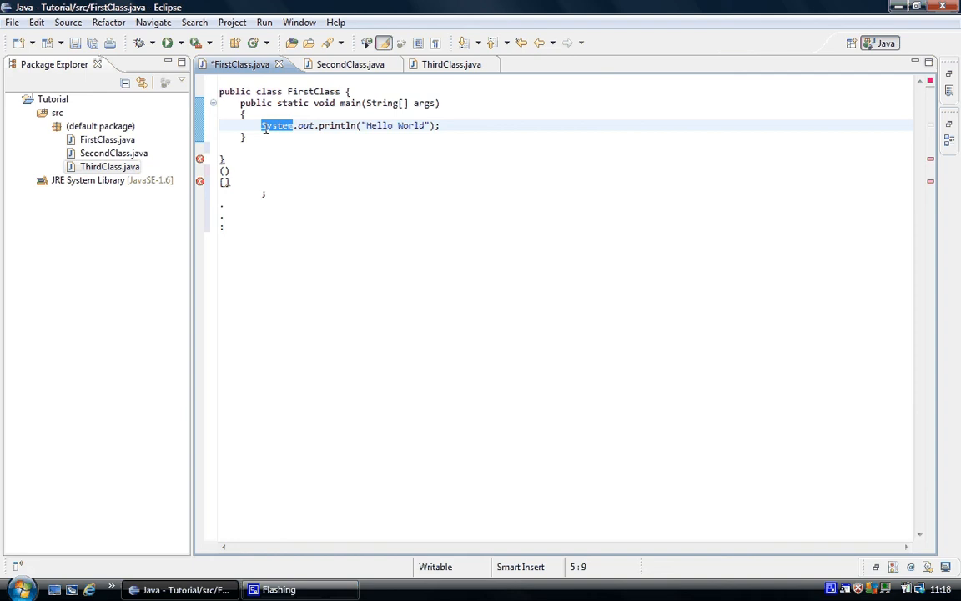
mouse_move(277, 125)
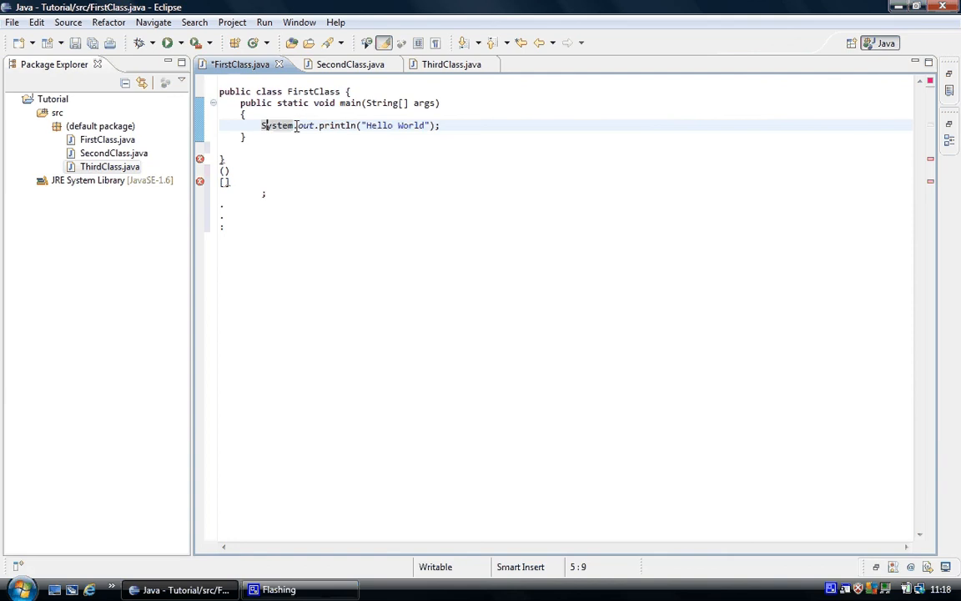
double_click(305, 125)
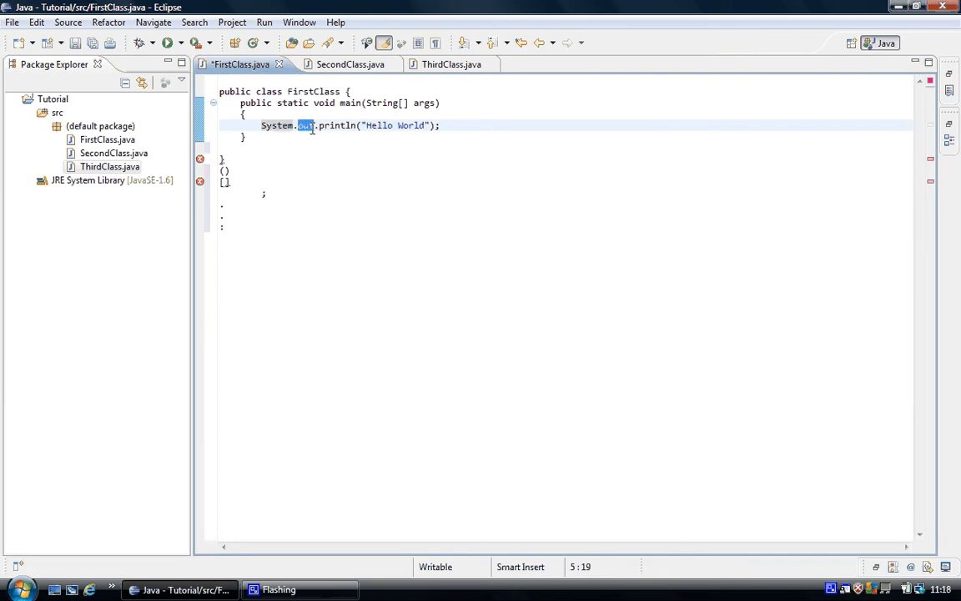
mouse_move(305, 126)
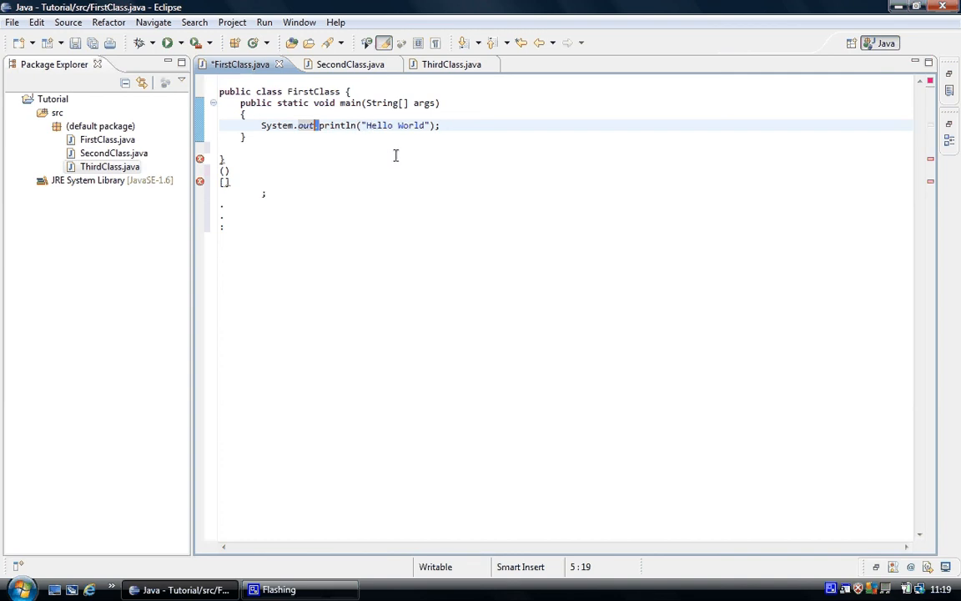
click(316, 125)
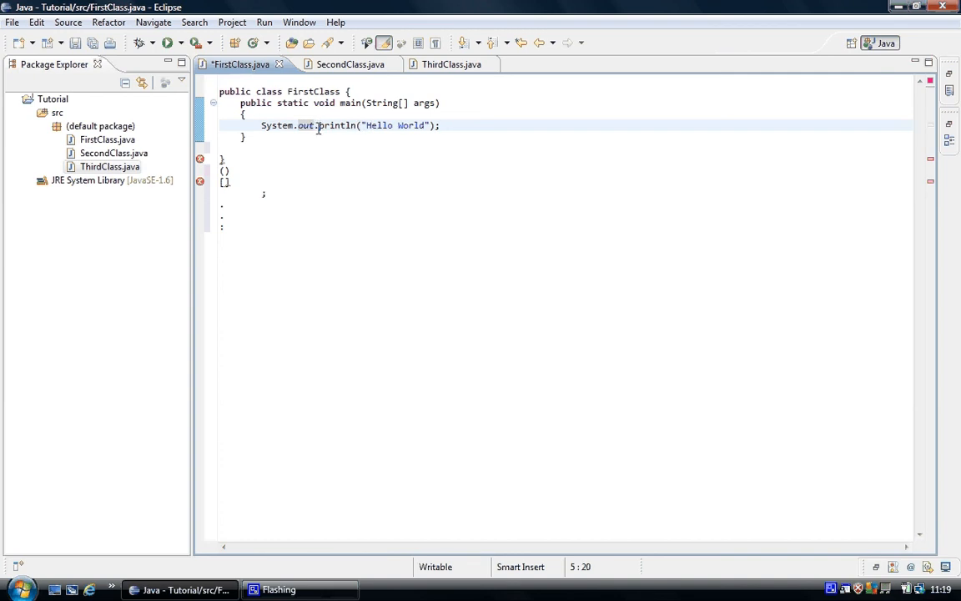